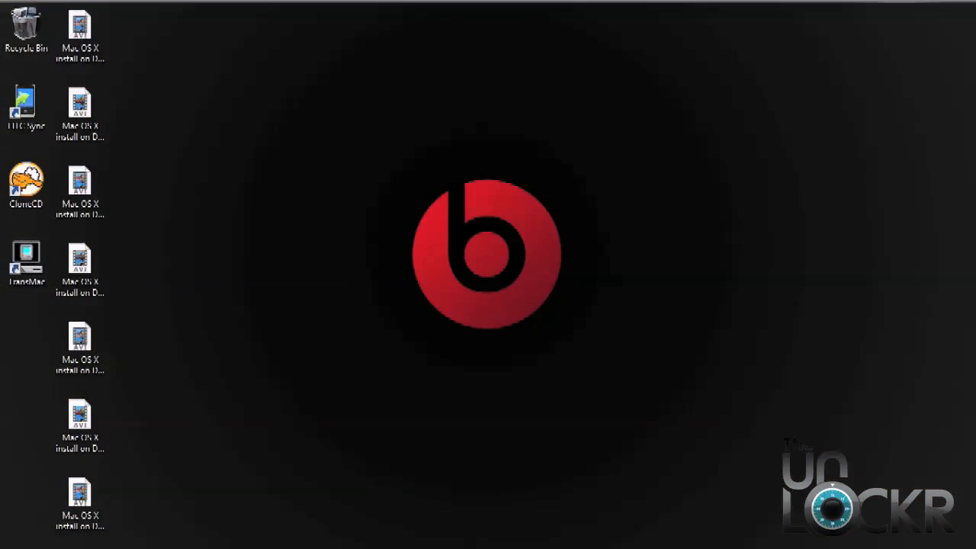
Launch CloneCD from its desktop shortcut
click(26, 179)
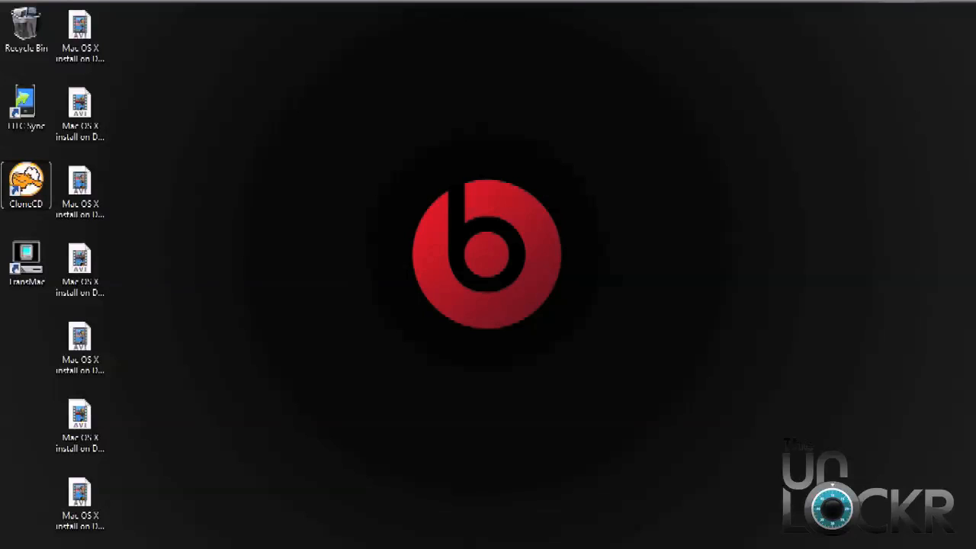
double_click(26, 183)
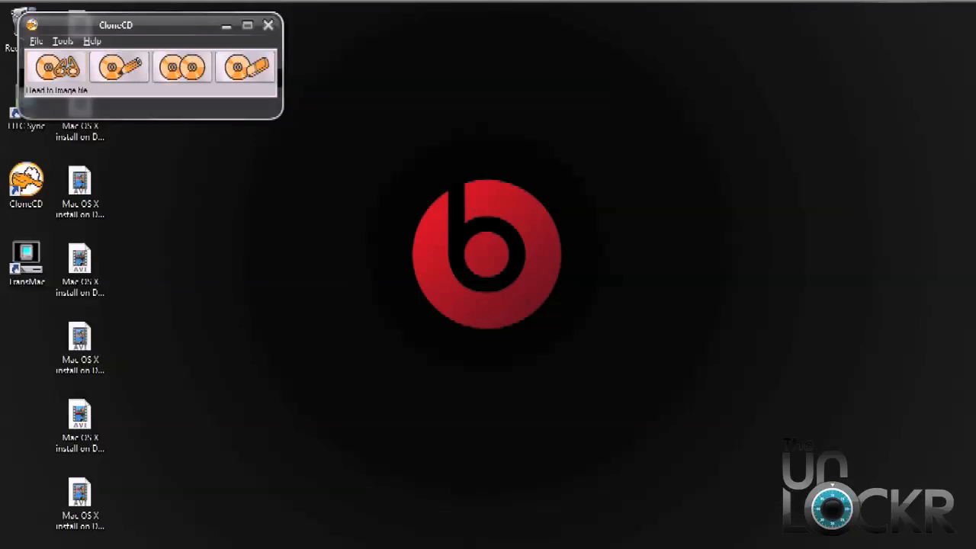
Read the inserted DVD into a MacOSX image file saved on the desktop
click(58, 67)
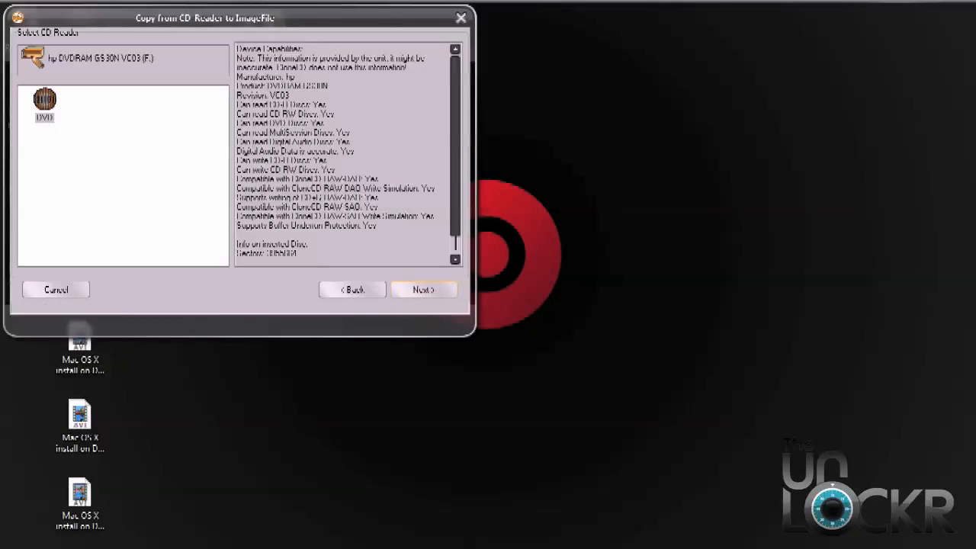
click(423, 290)
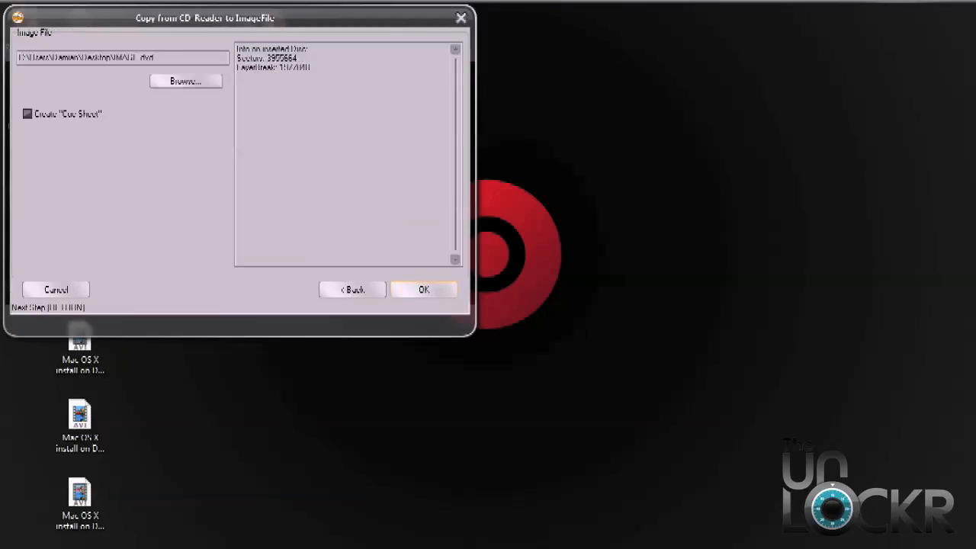
click(185, 80)
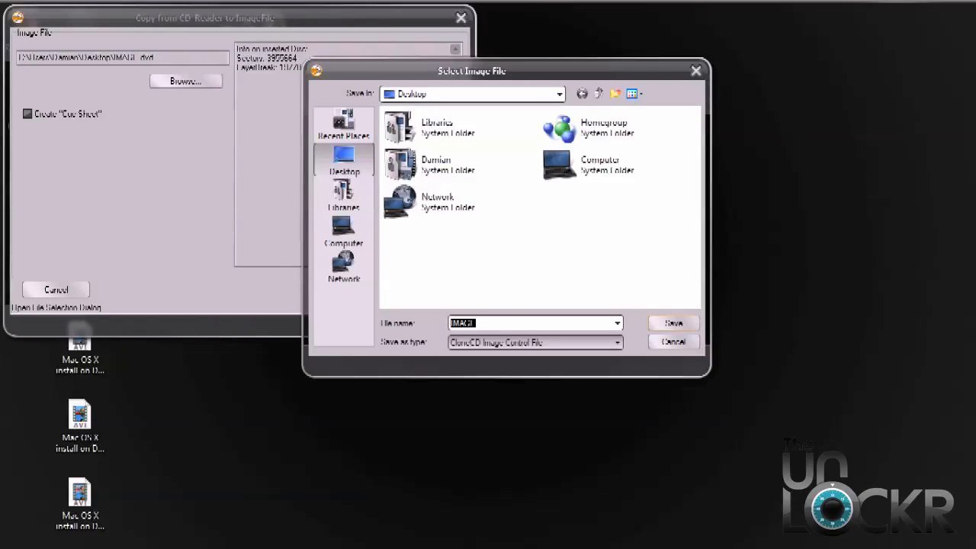
text(MacOSX)
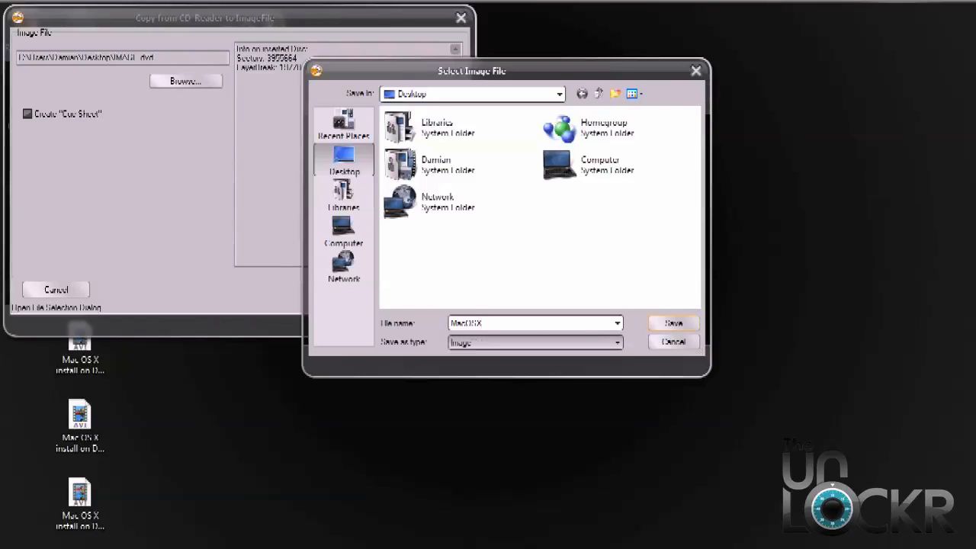
click(672, 322)
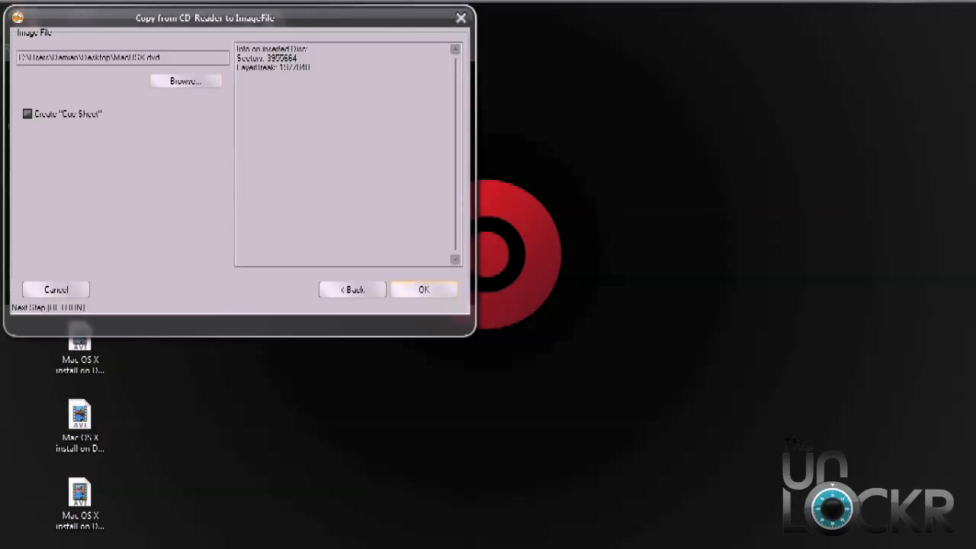
click(423, 289)
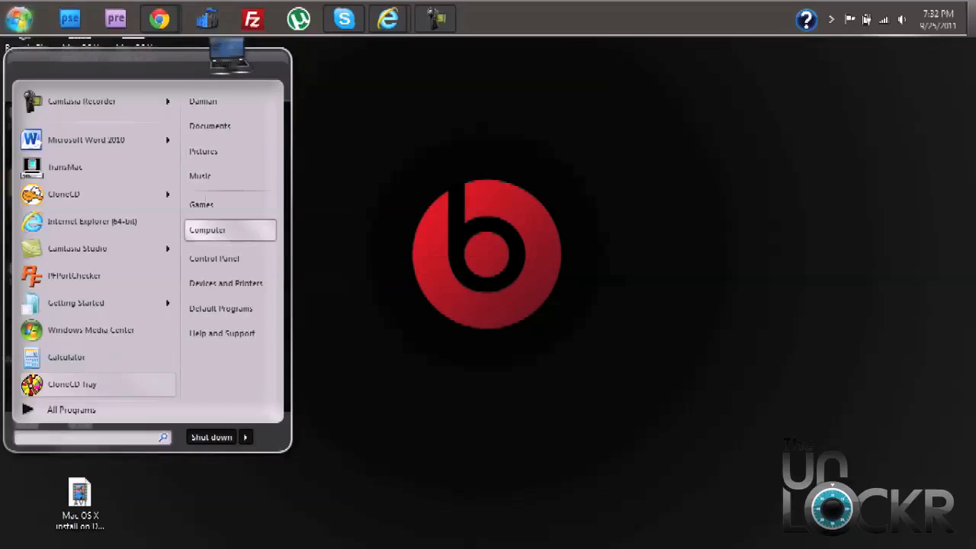
Quick-format Removable Disk (K:) as FAT32, leaving 14.8 GB free, then close Explorer
click(206, 230)
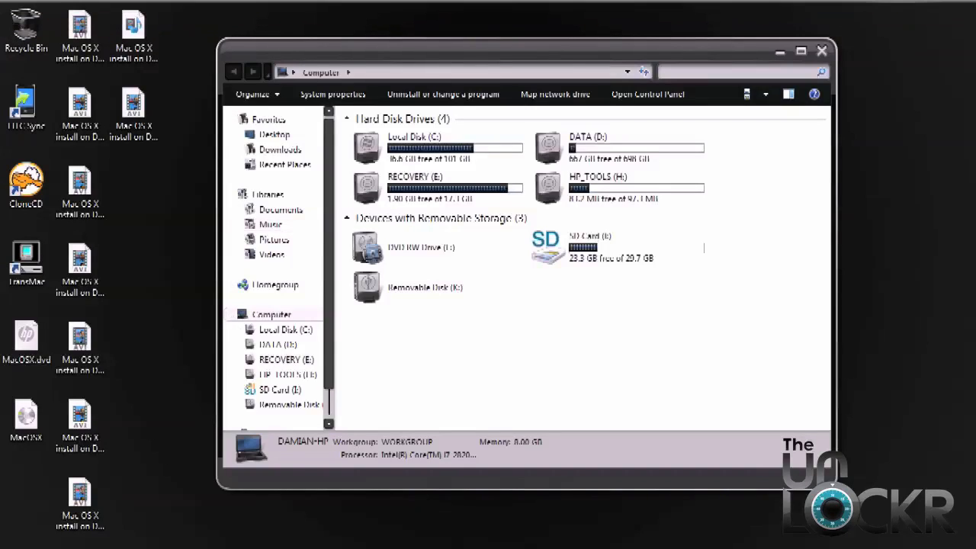
click(425, 287)
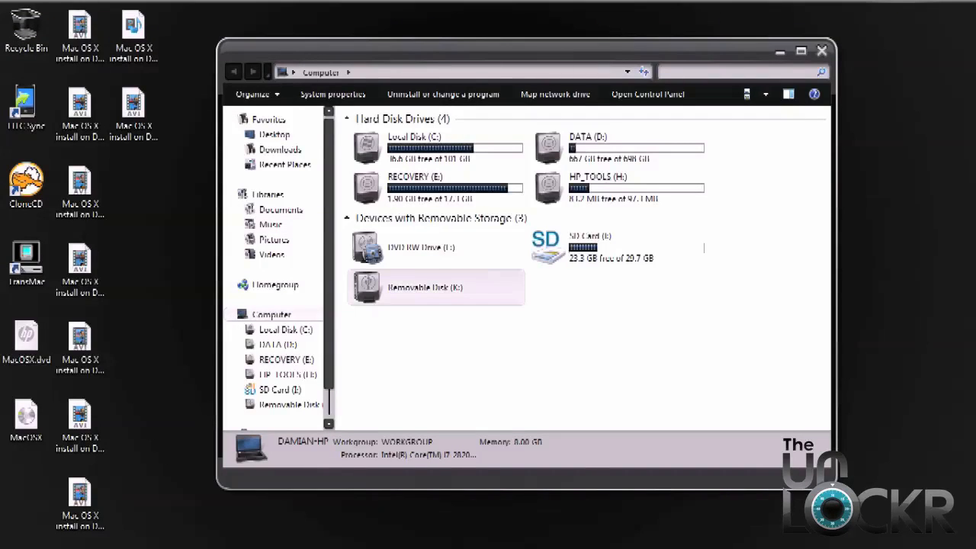
right_click(435, 286)
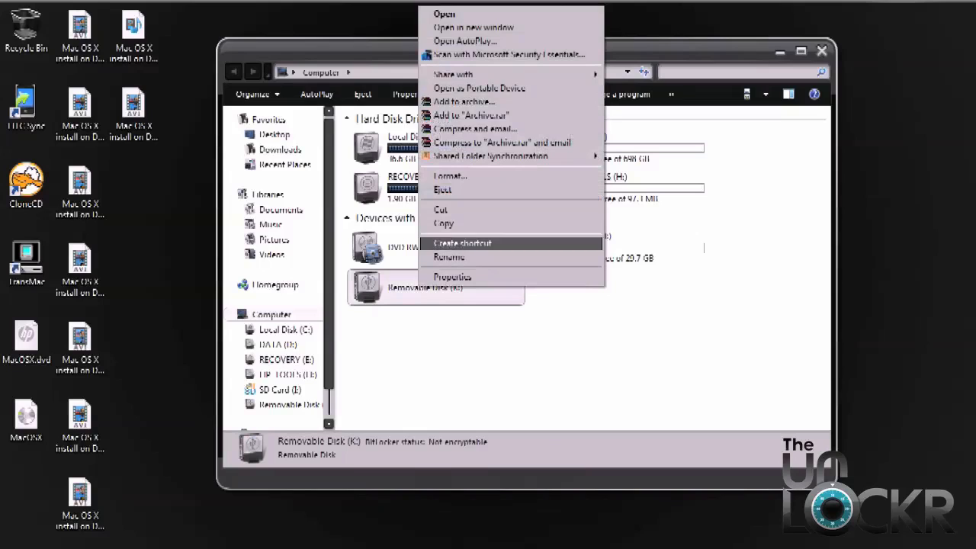
click(449, 176)
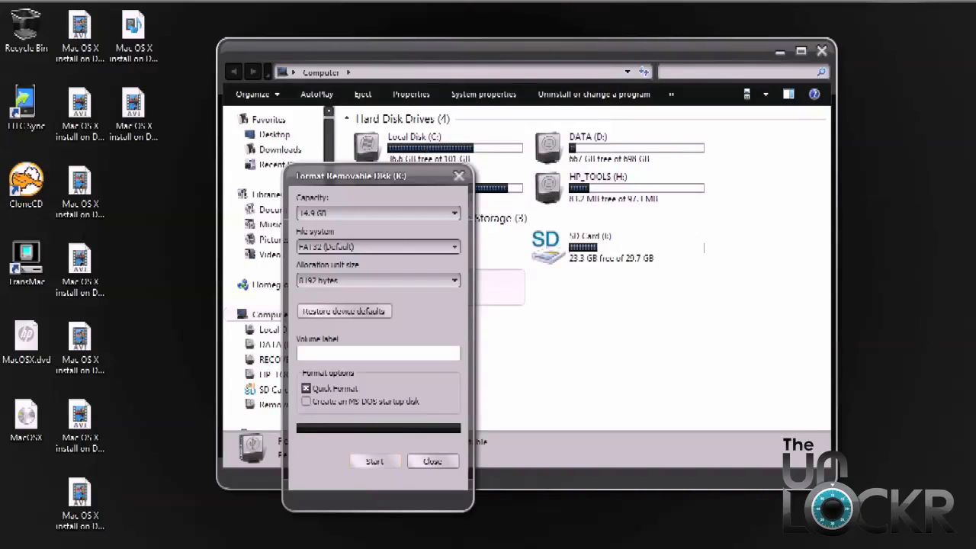
click(375, 460)
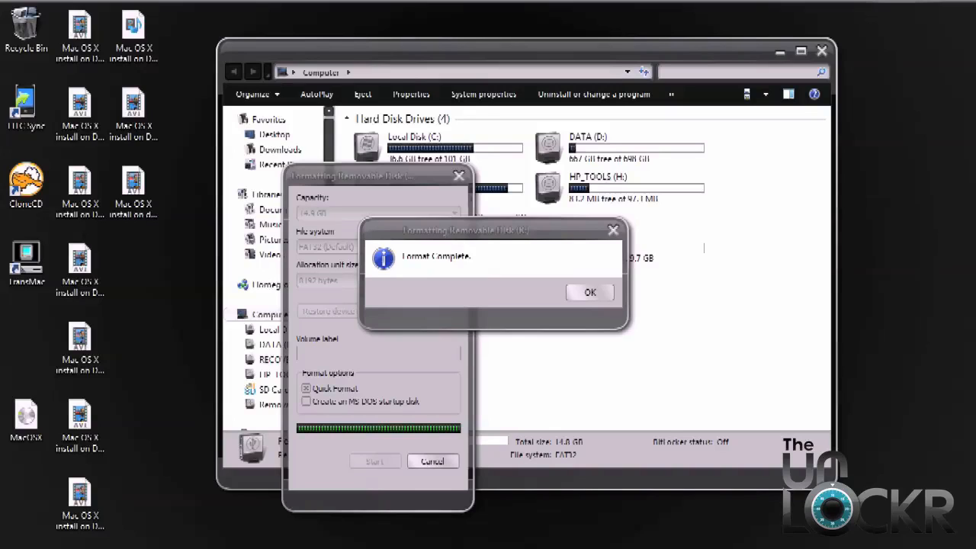
click(589, 292)
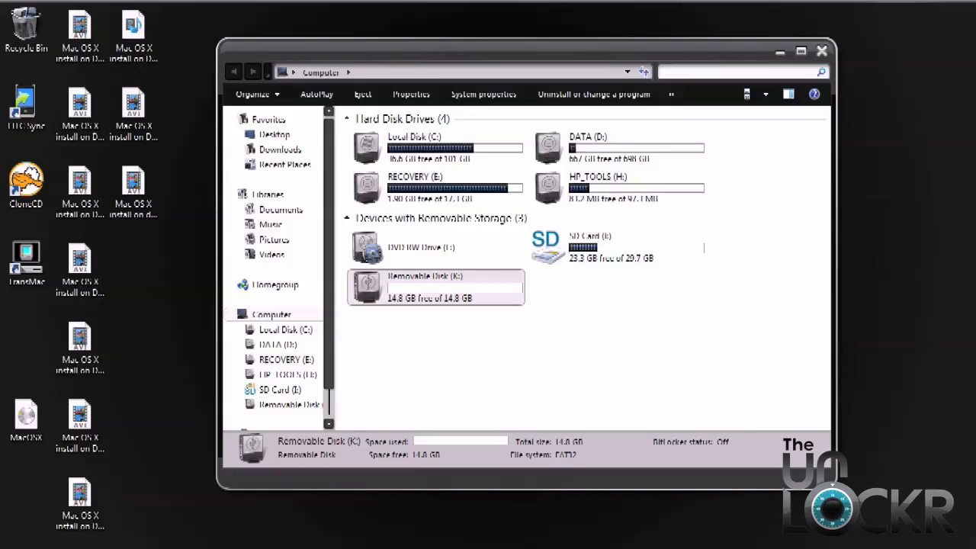
click(821, 50)
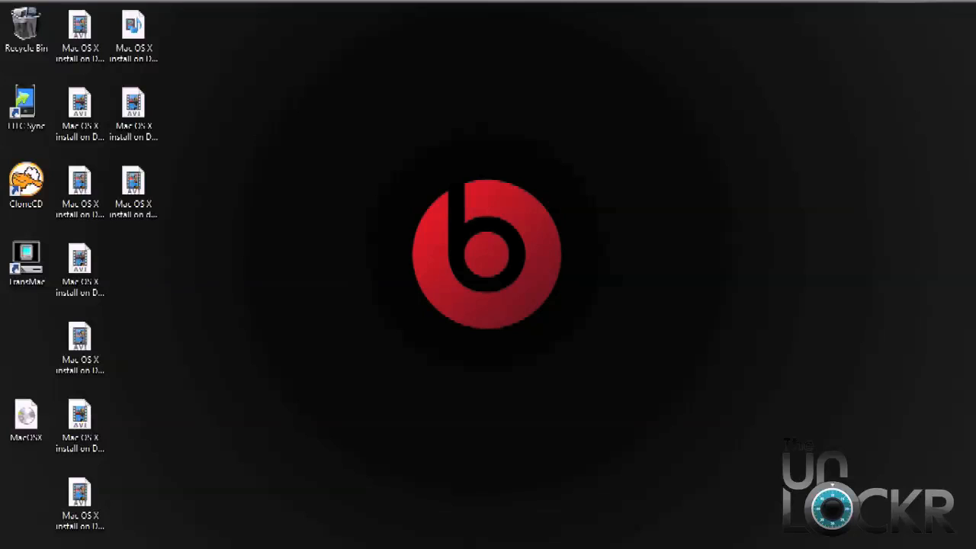
Launch TransMac and continue the trial version to reach its drive list
click(26, 257)
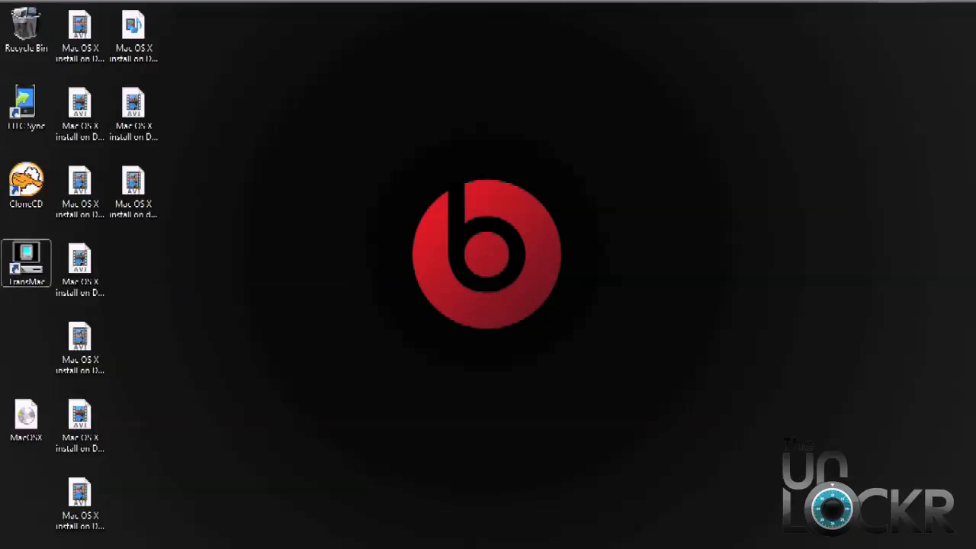
double_click(26, 263)
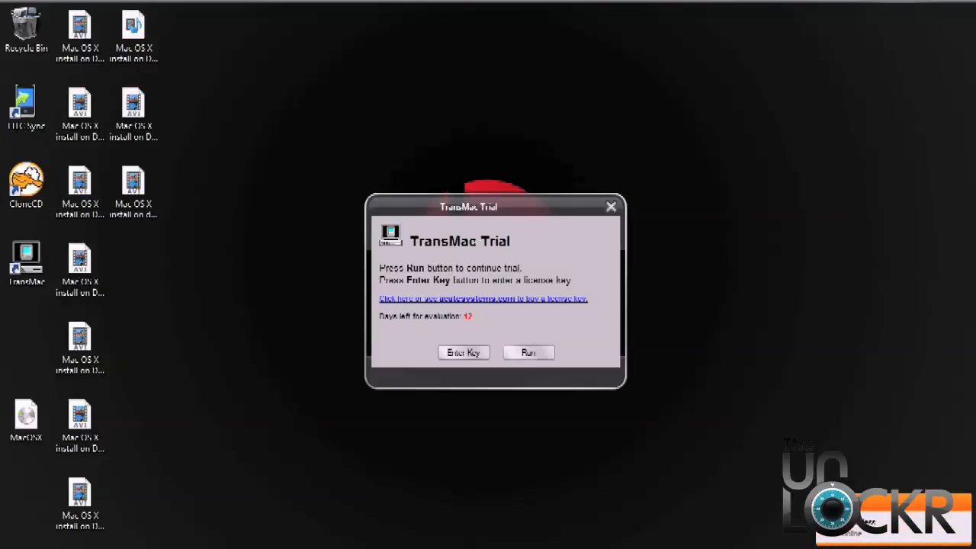
click(528, 353)
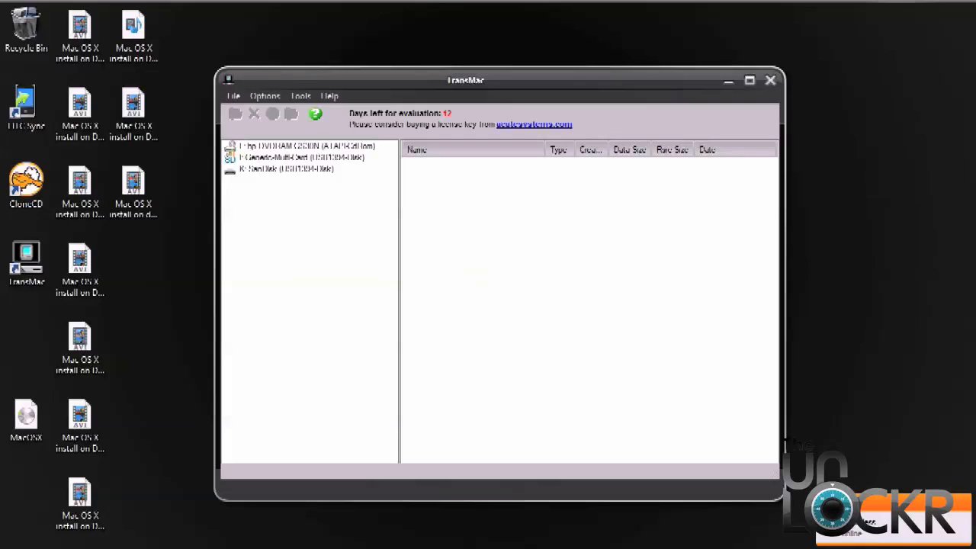
Format the Generic Multi Card drive I: with the MacOSX disk image, confirming the erase
right_click(274, 157)
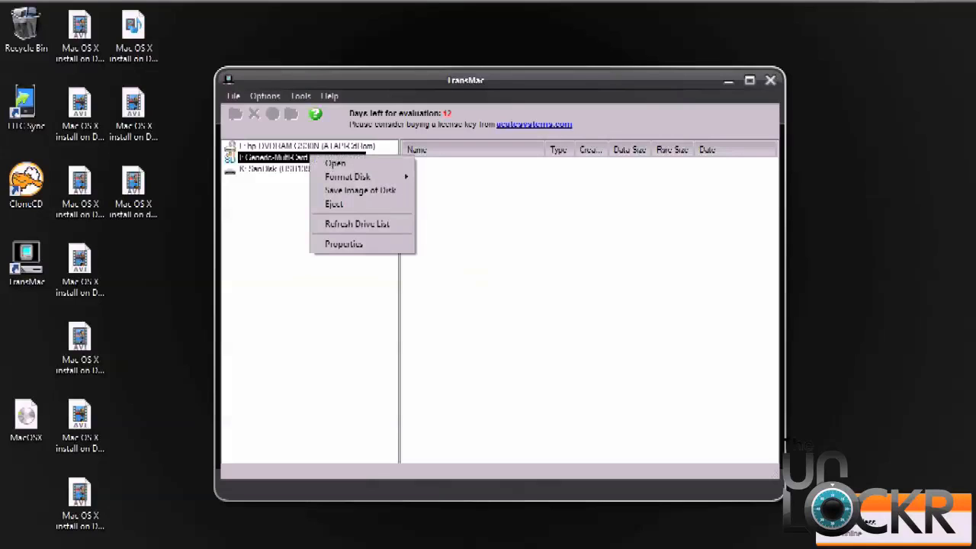
mouse_move(348, 176)
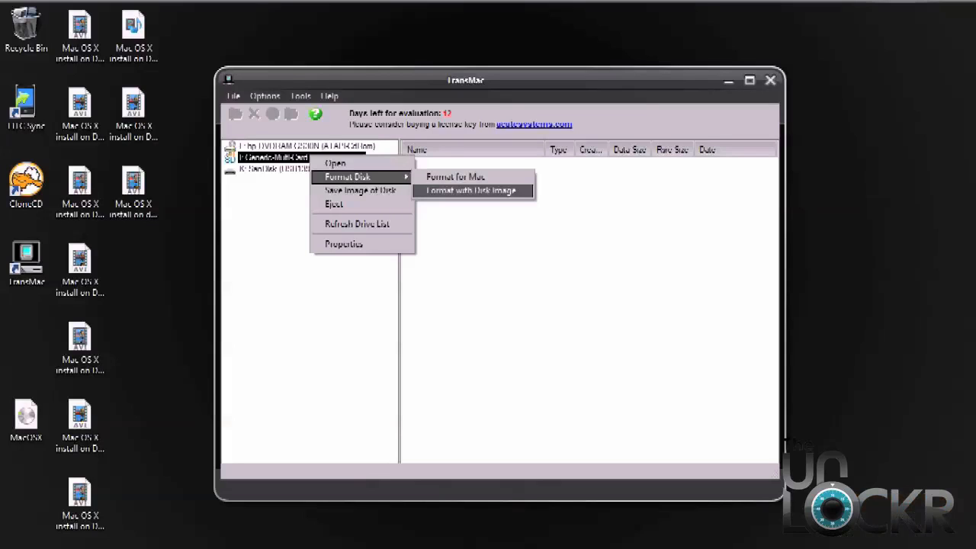
click(470, 190)
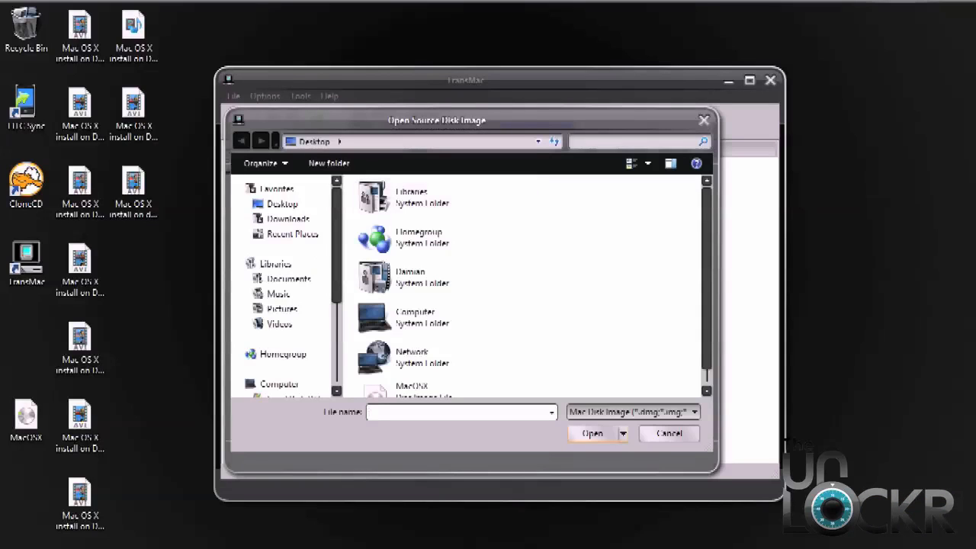
scroll(down, 3)
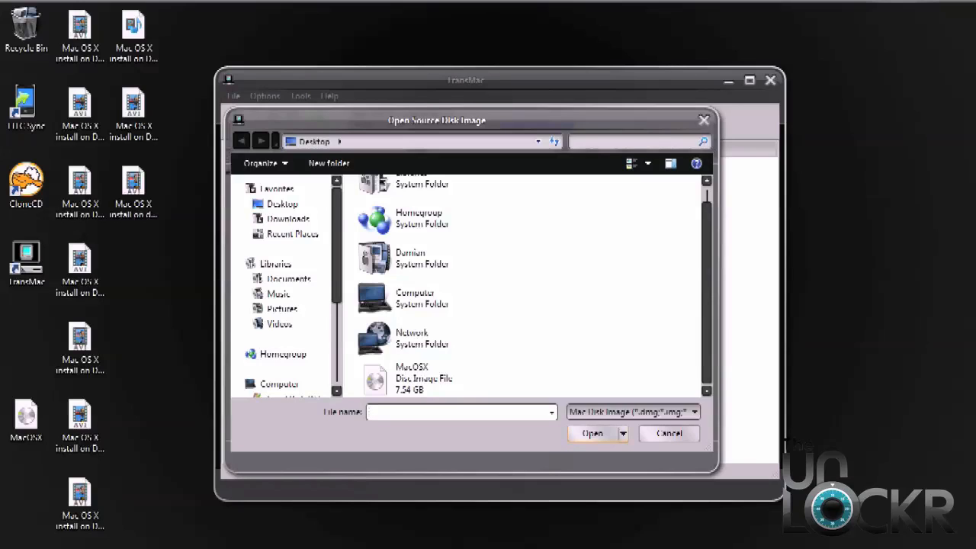
click(423, 378)
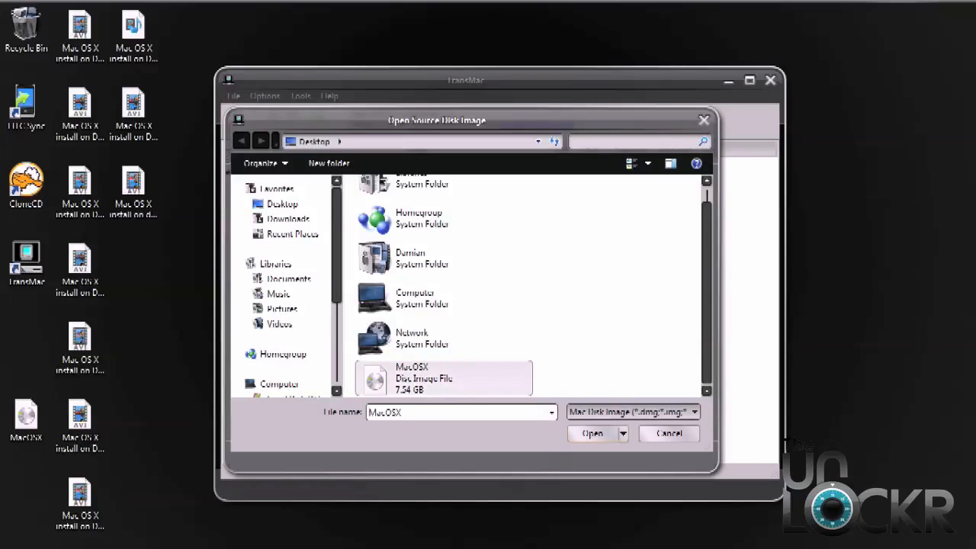
click(592, 433)
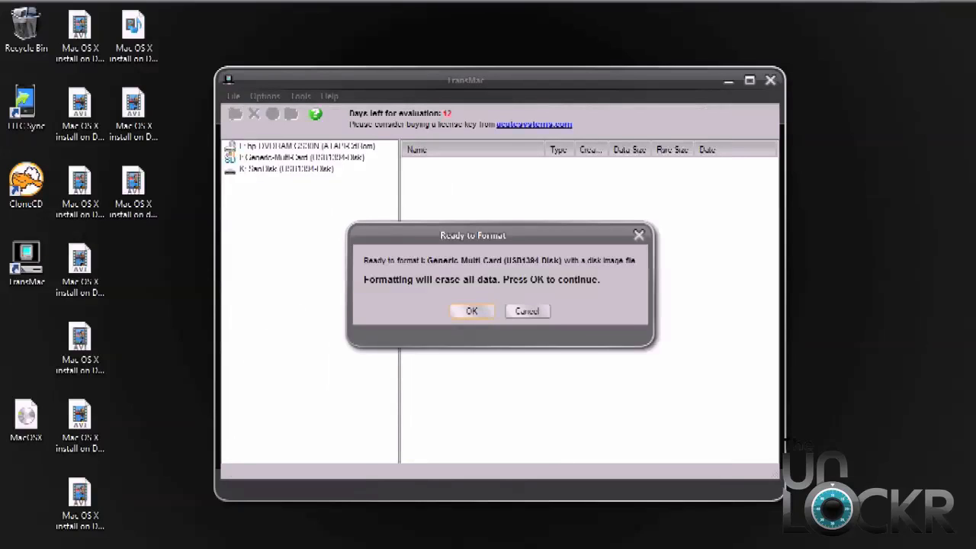
click(471, 310)
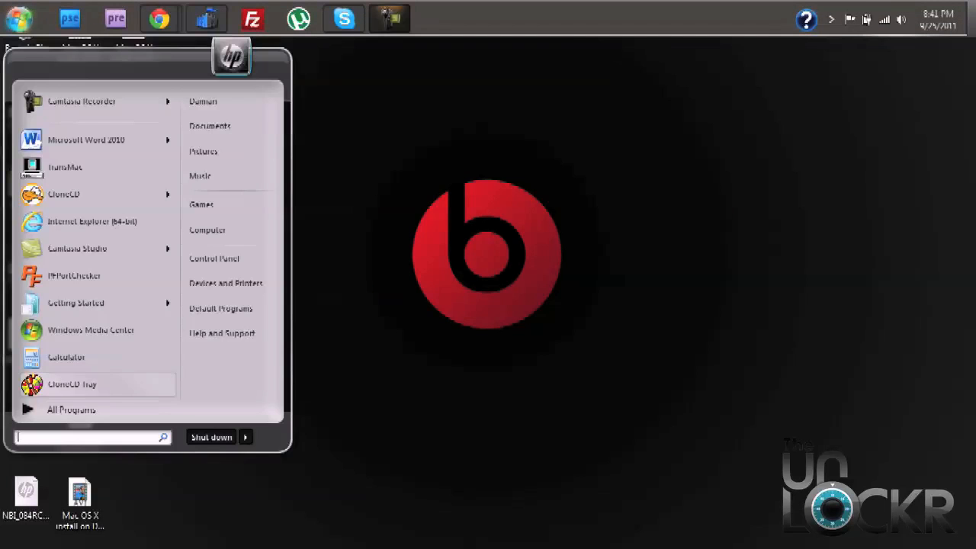
Quick-format the 62.4 MB Removable Disk G: as FAT and close the drives window
click(206, 230)
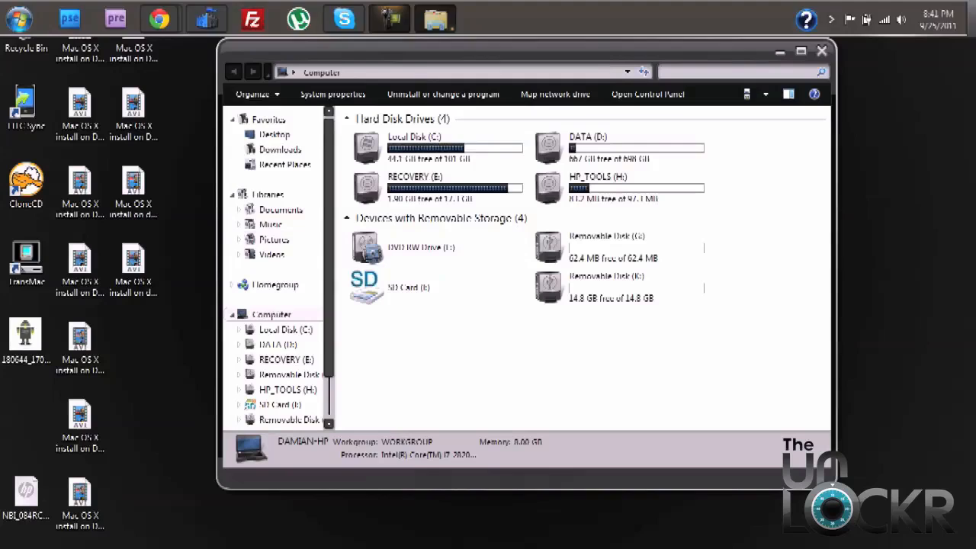
right_click(617, 246)
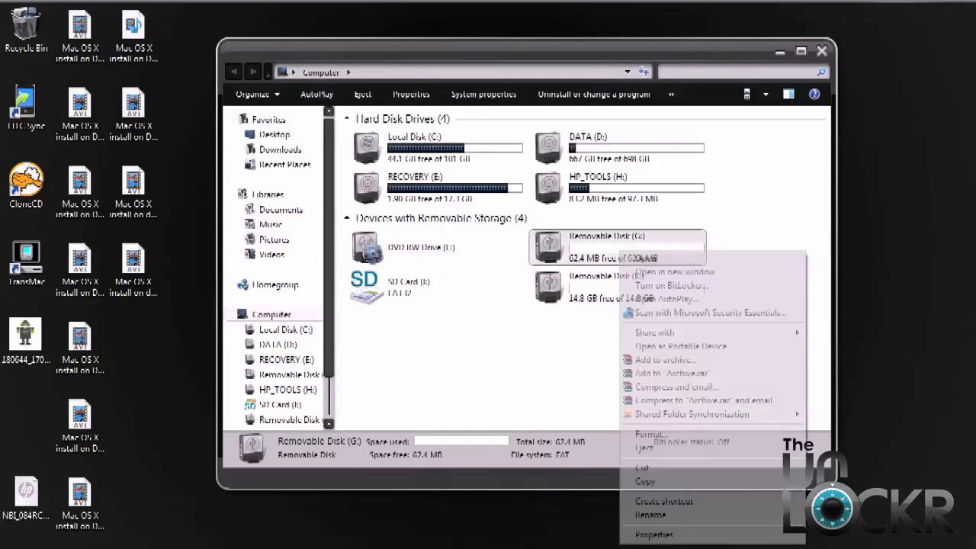
click(650, 433)
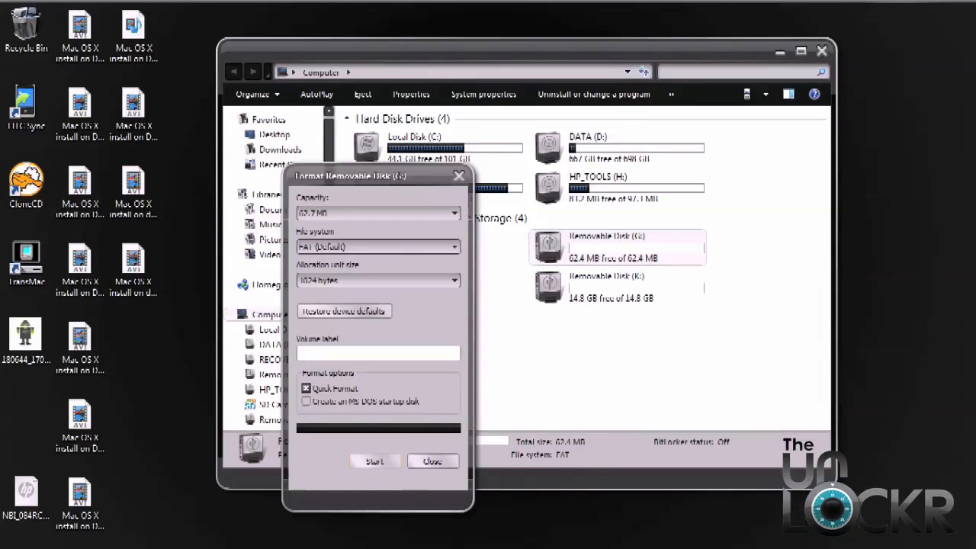
click(373, 460)
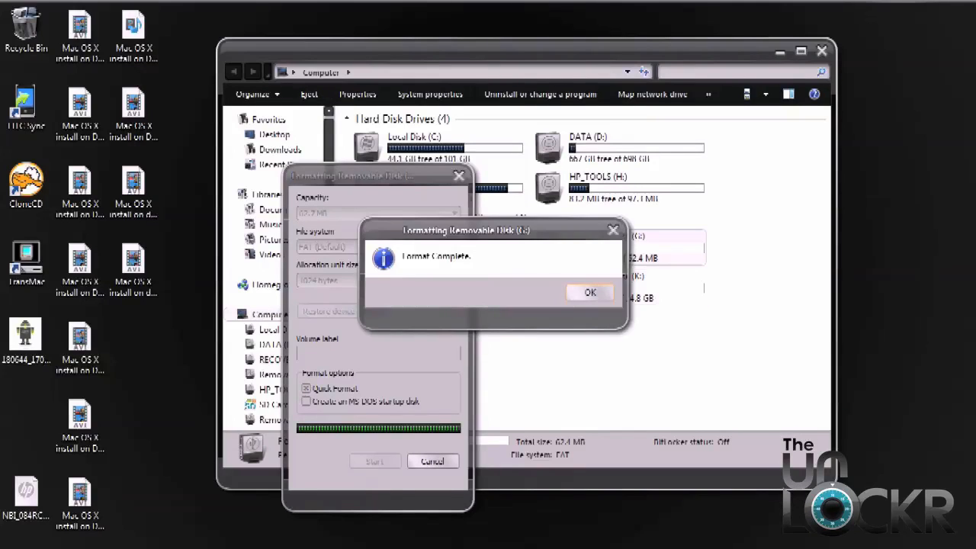
click(589, 291)
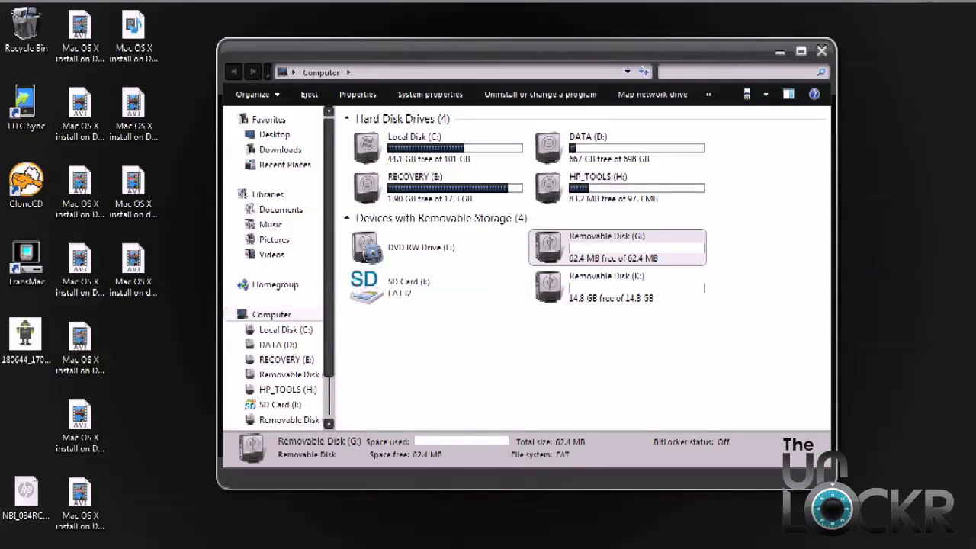
click(822, 51)
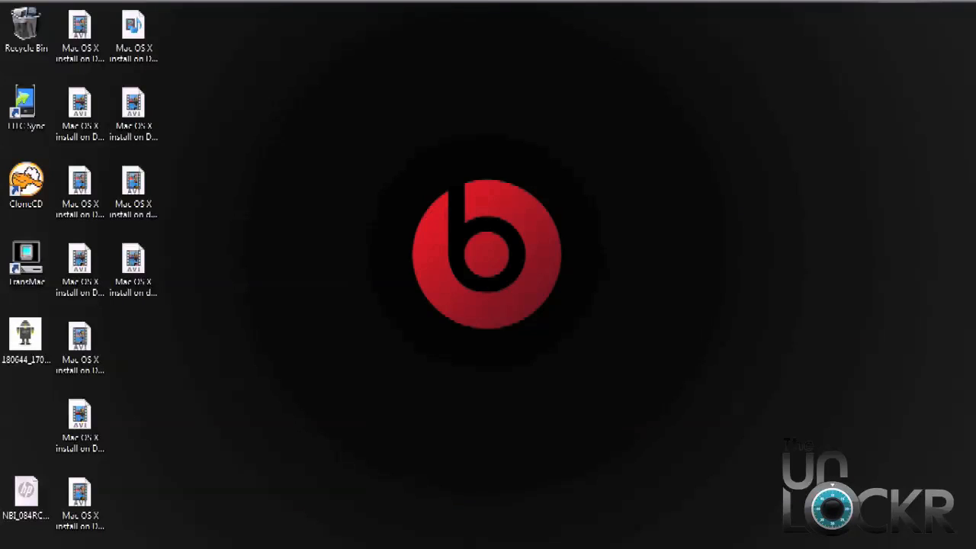
Launch TransMac and restore NBI_084RC1.img onto the JetFlash Transcend 4GB drive G:
click(26, 257)
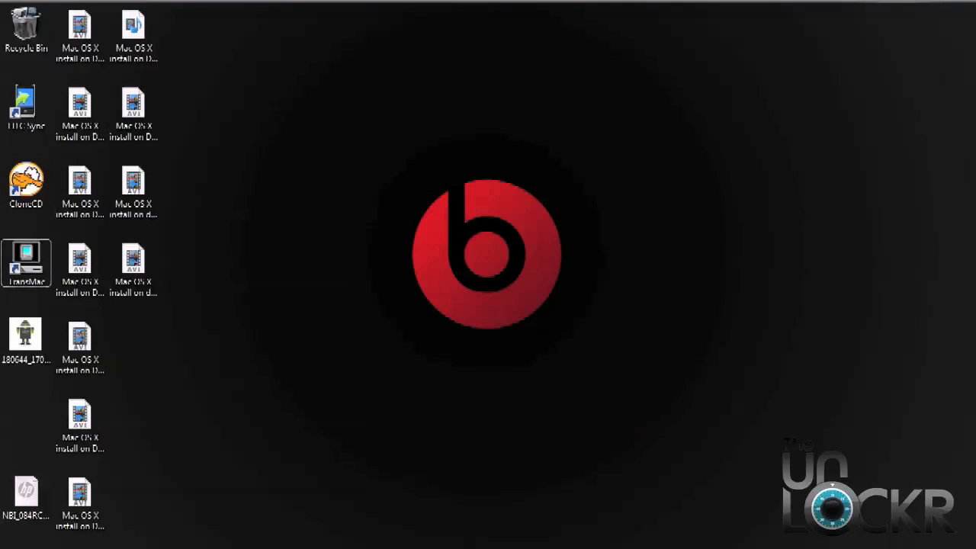
double_click(26, 263)
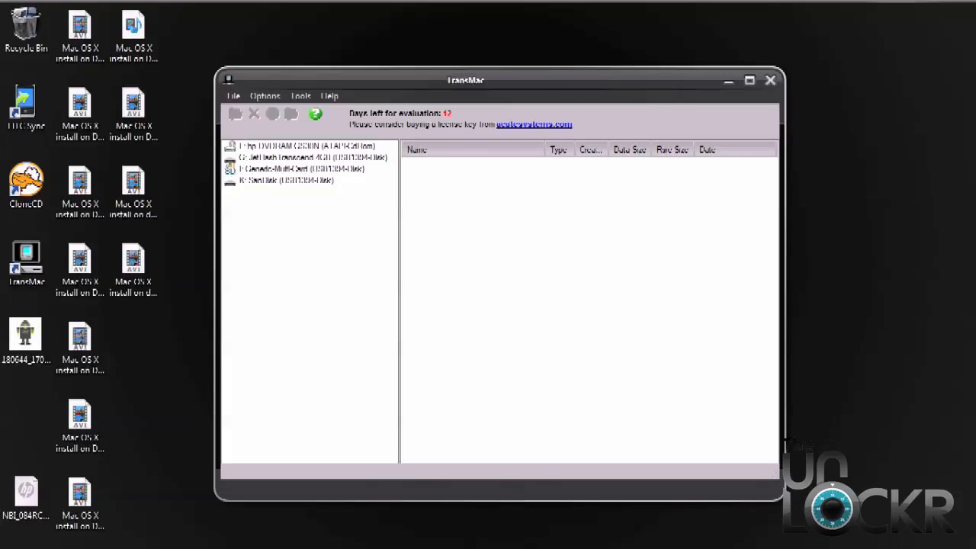
click(313, 157)
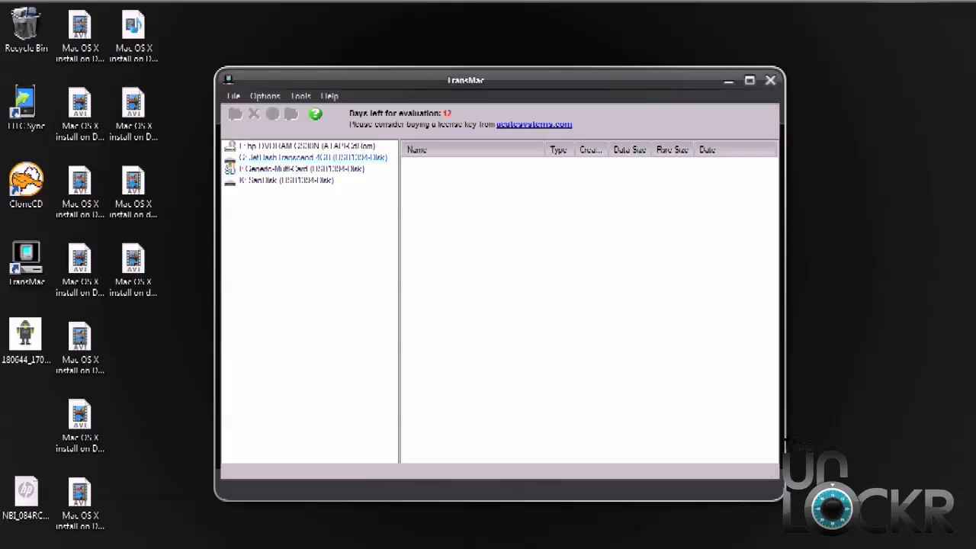
right_click(305, 158)
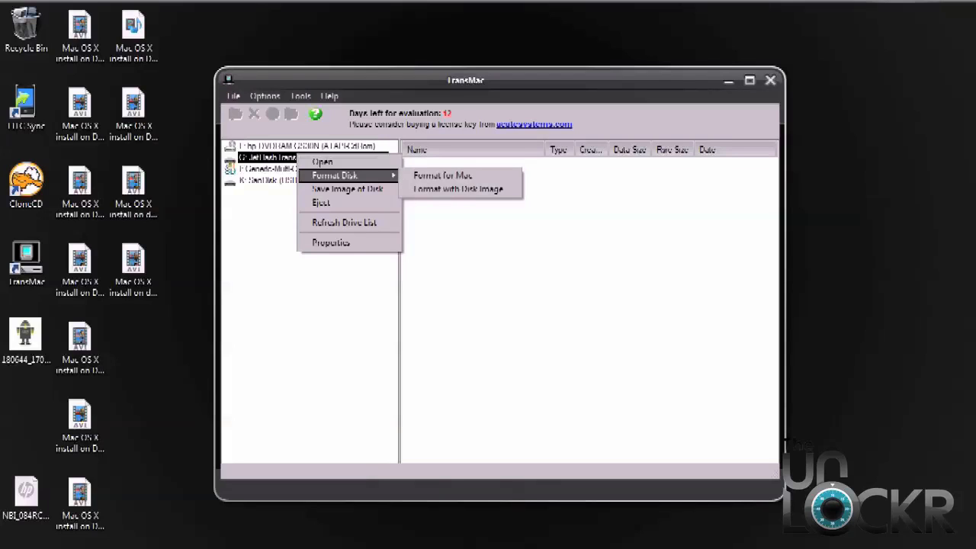
mouse_move(457, 189)
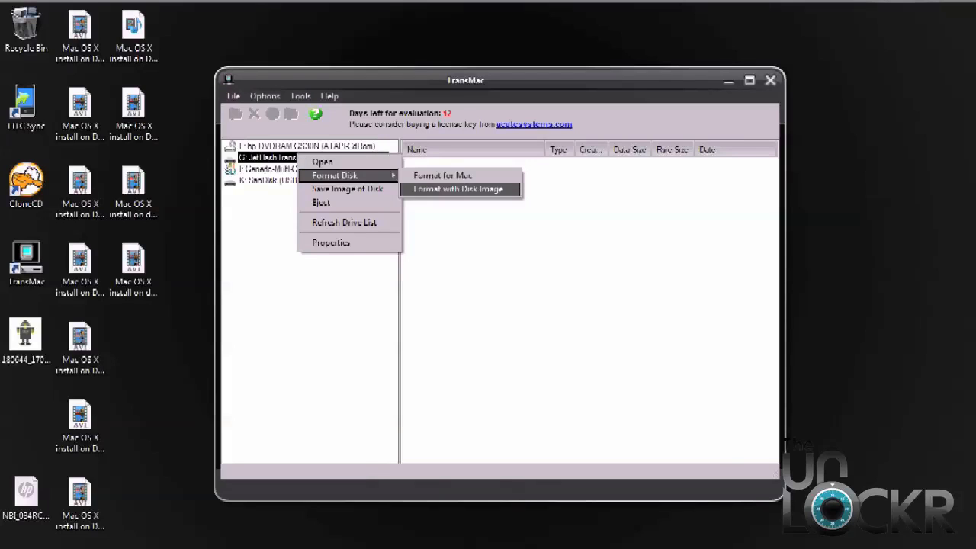
click(456, 189)
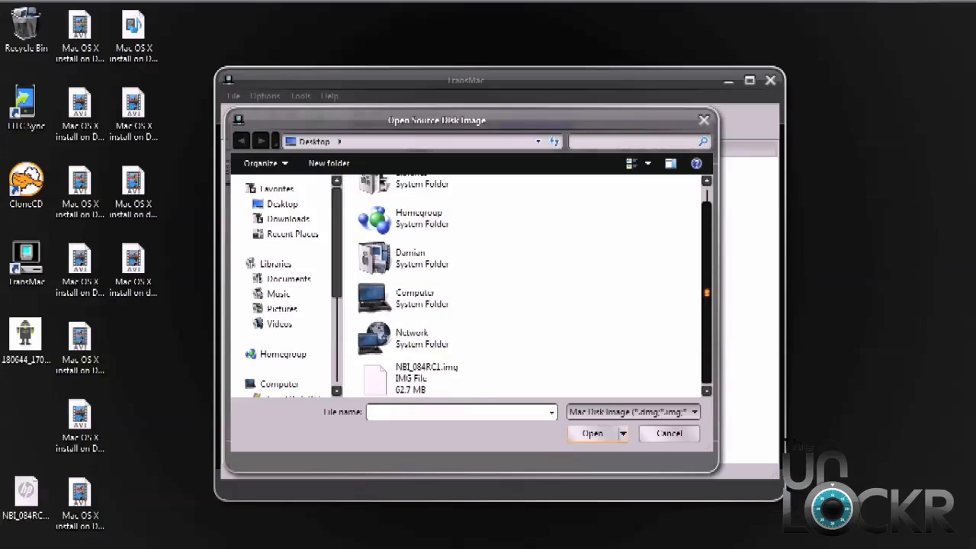
click(426, 377)
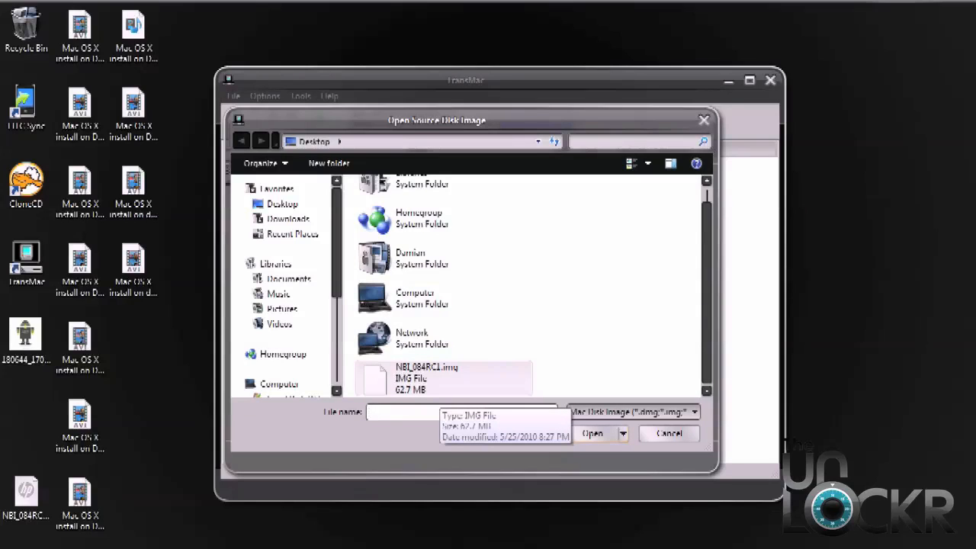
click(442, 377)
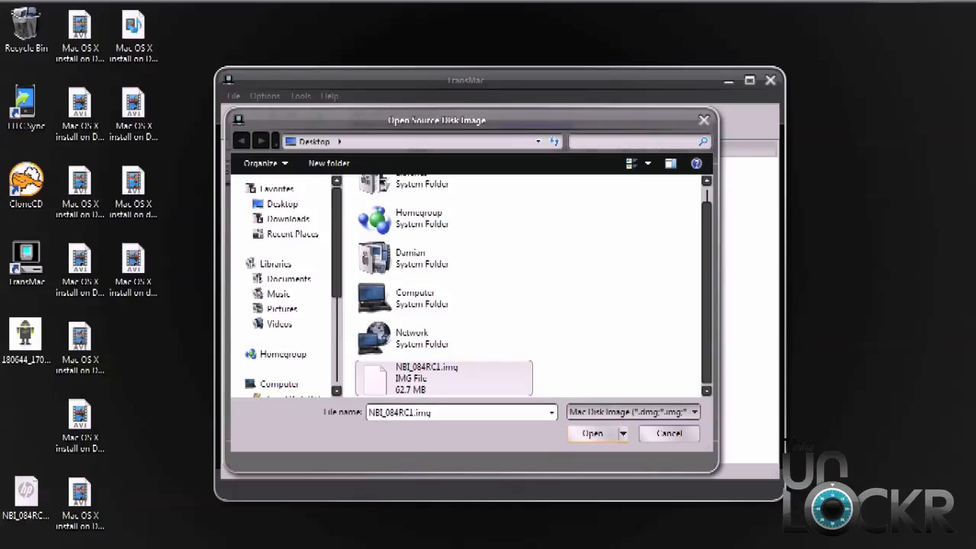
click(593, 433)
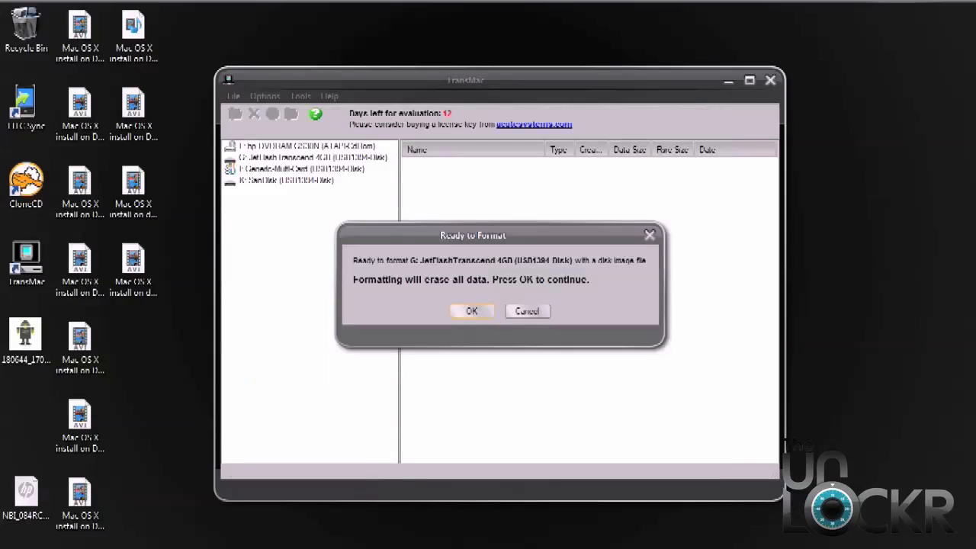
click(471, 310)
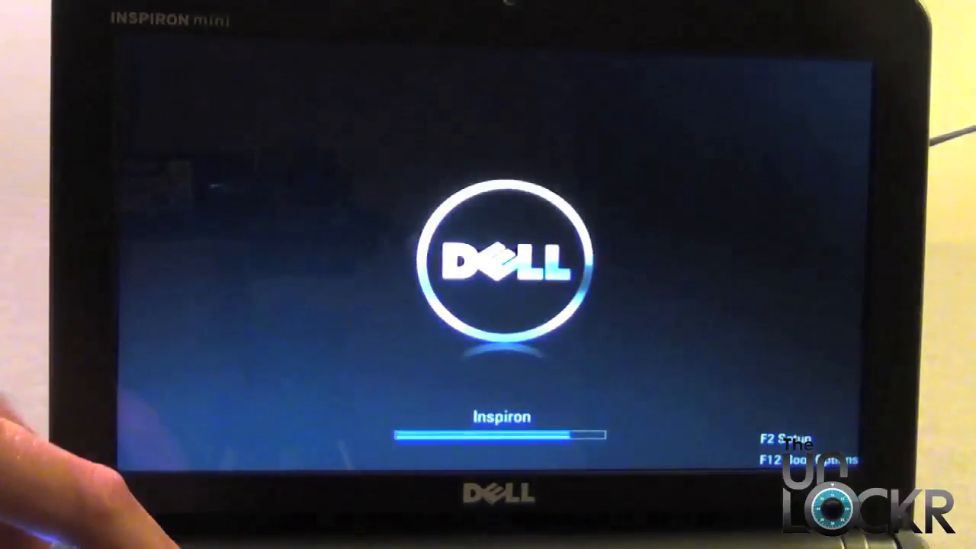
Enter the PhoenixBIOS setup with F2 while the Dell Mini starts up
key(f2)
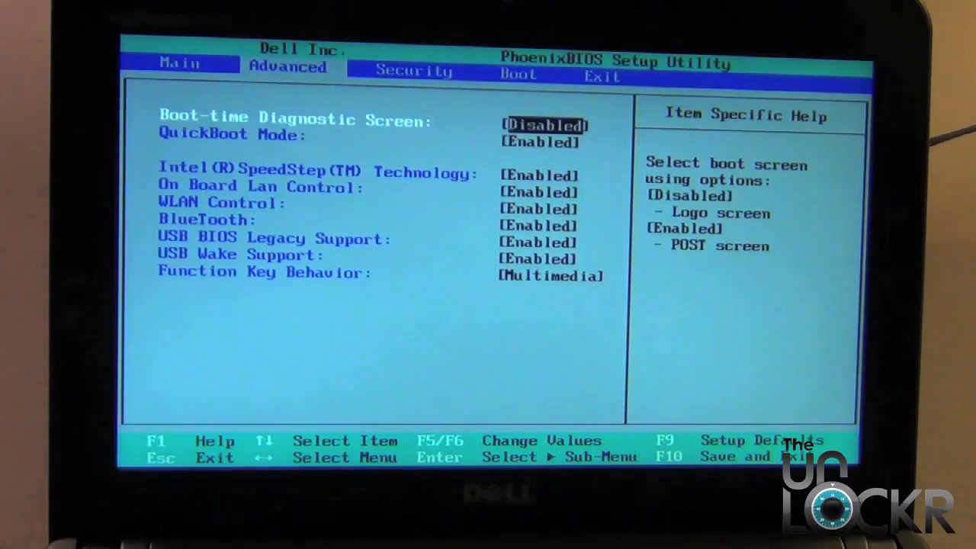
Set the BIOS BlueTooth setting to Enabled
key(down)
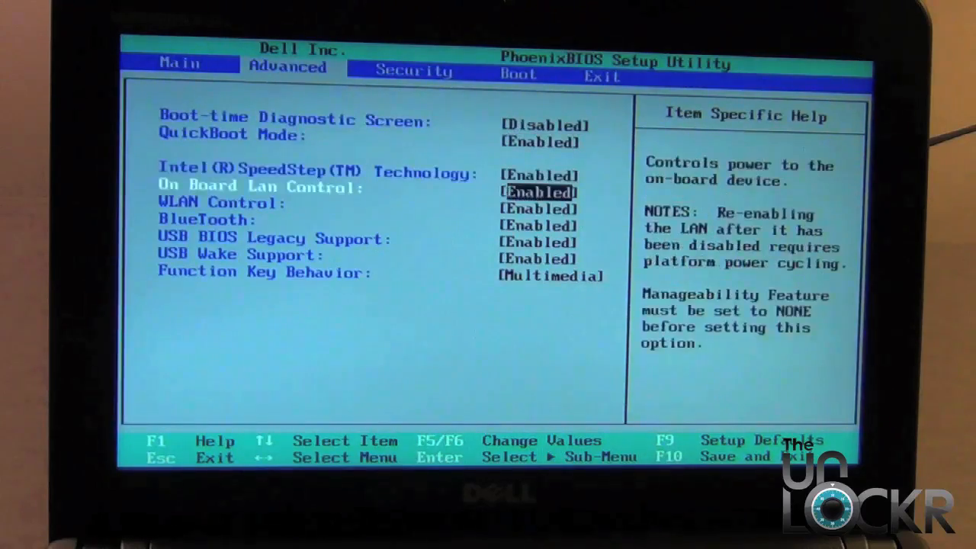
key(Down)
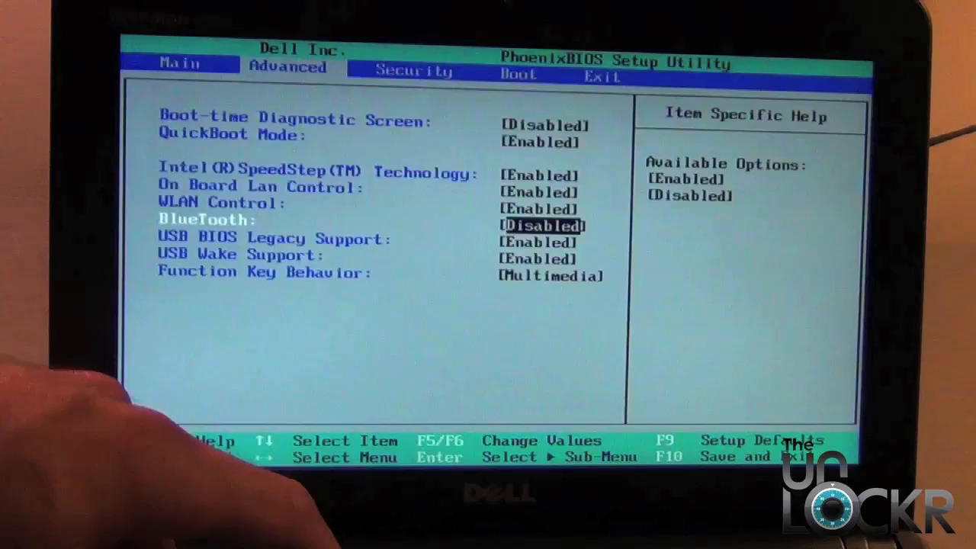
key(F6)
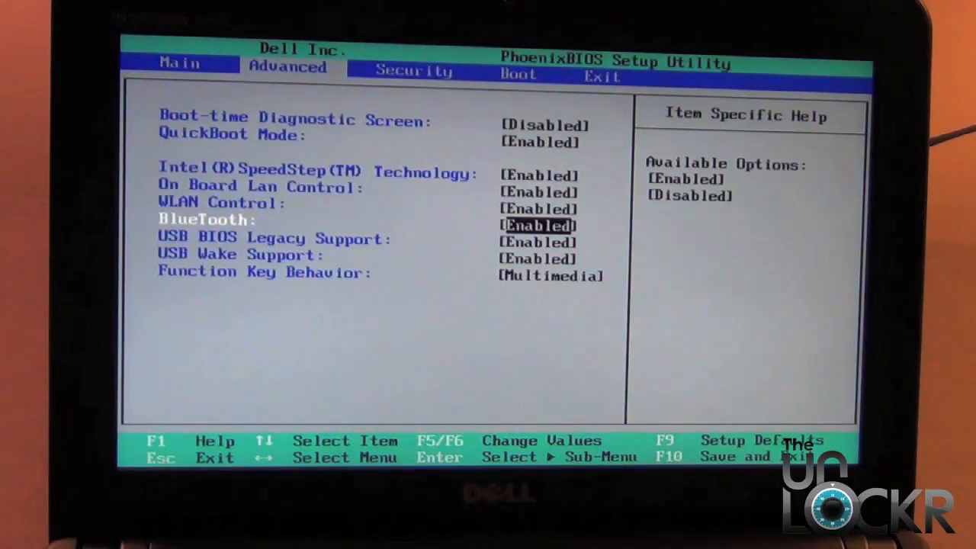
Save the BIOS setup changes from the Exit tab
key(down)
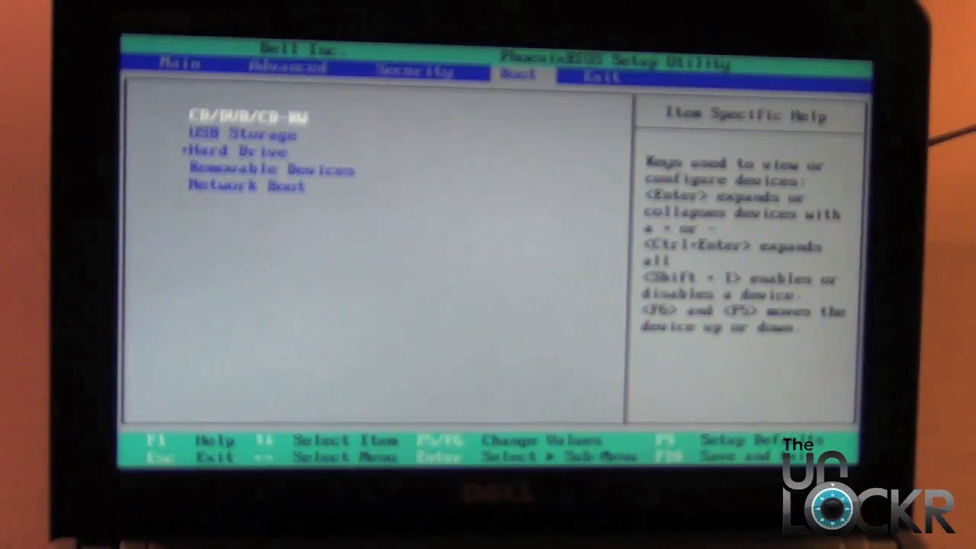
key(down)
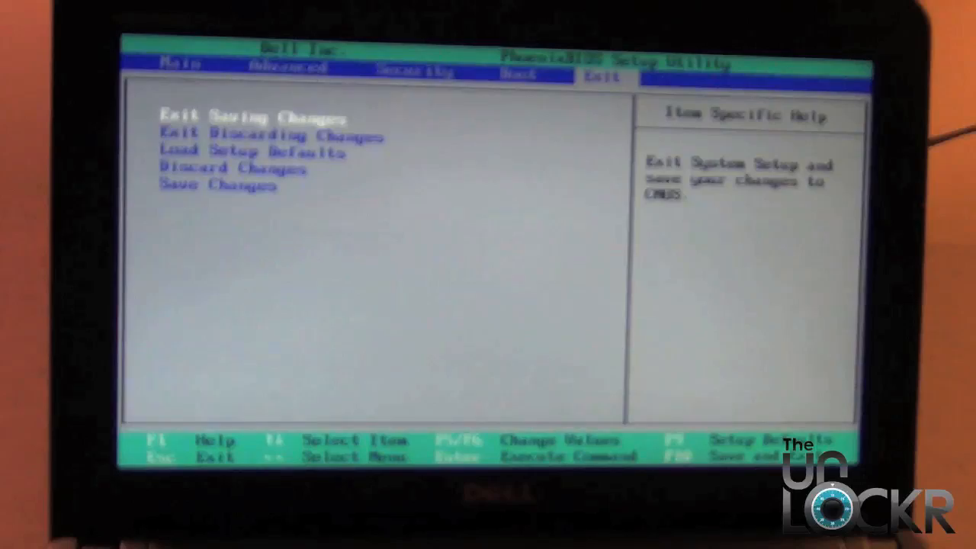
key(down)
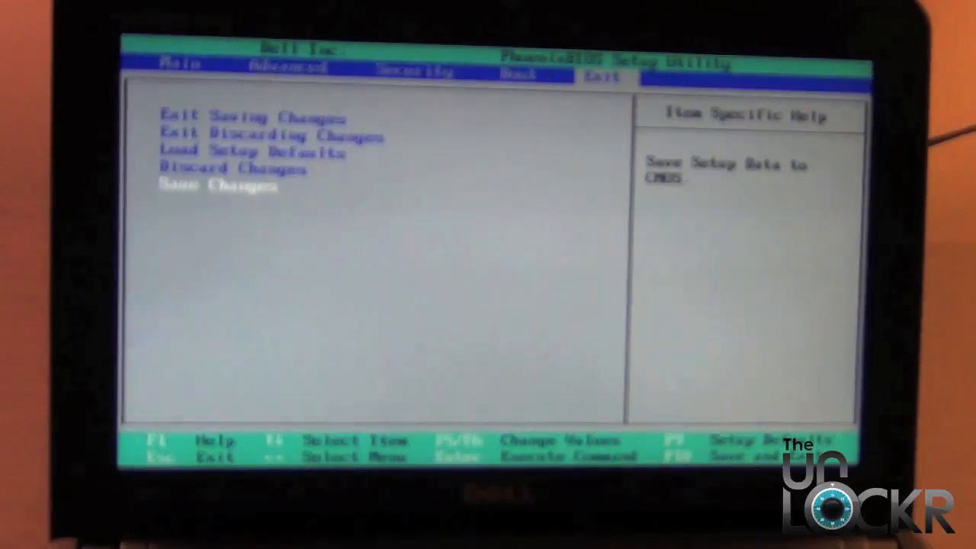
key(enter)
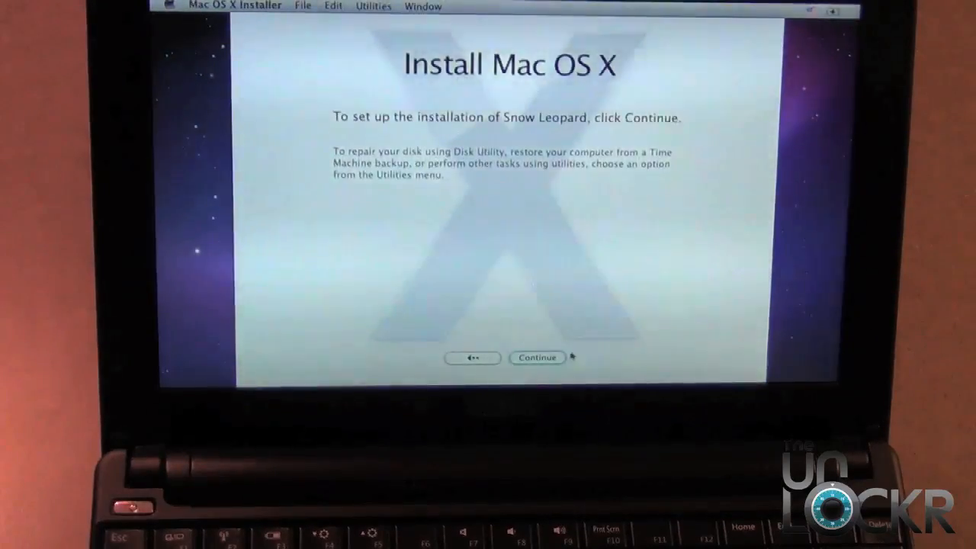
Continue past the installer welcome screen and agree to the software license
click(537, 358)
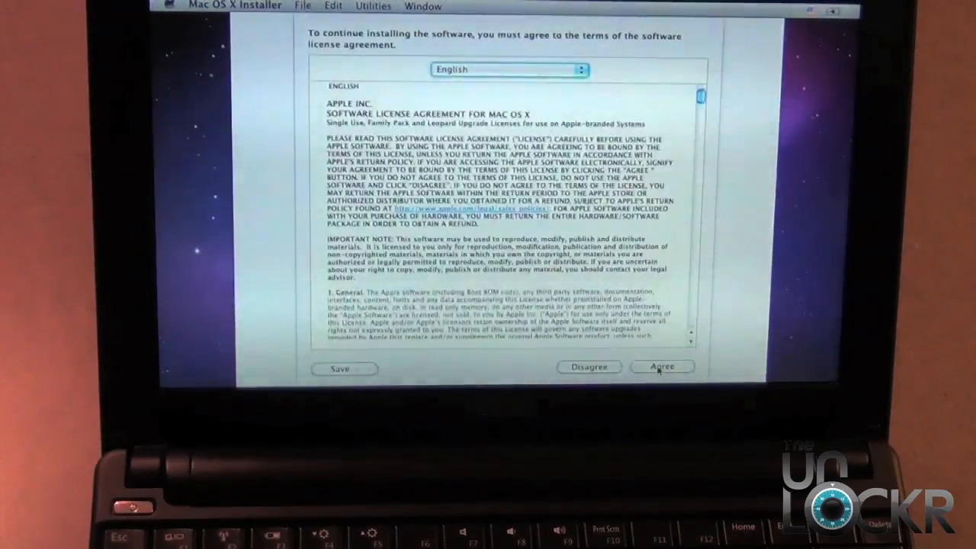
click(661, 366)
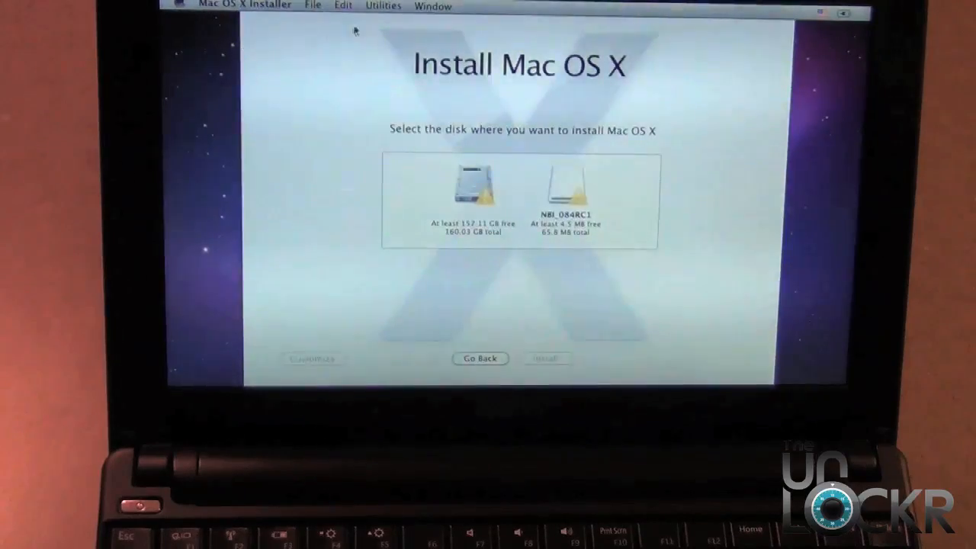
Launch Disk Utility and erase the 160.04 GB WDC drive as Mac OS Extended (Journaled)
click(383, 6)
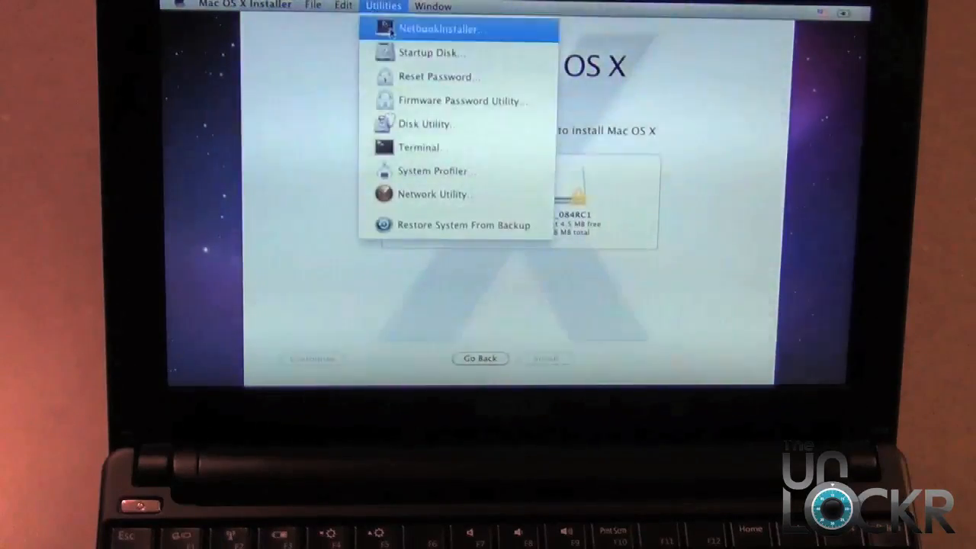
mouse_move(424, 124)
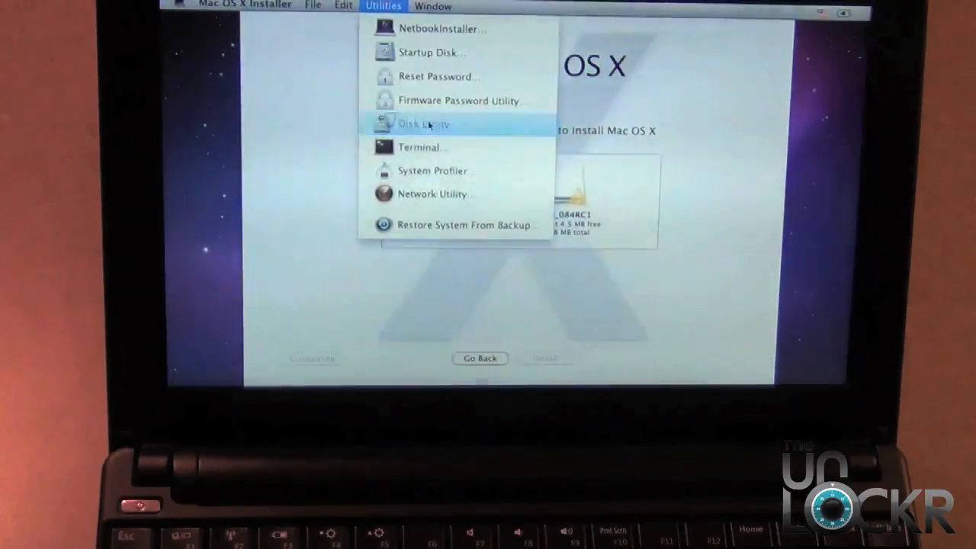
click(423, 123)
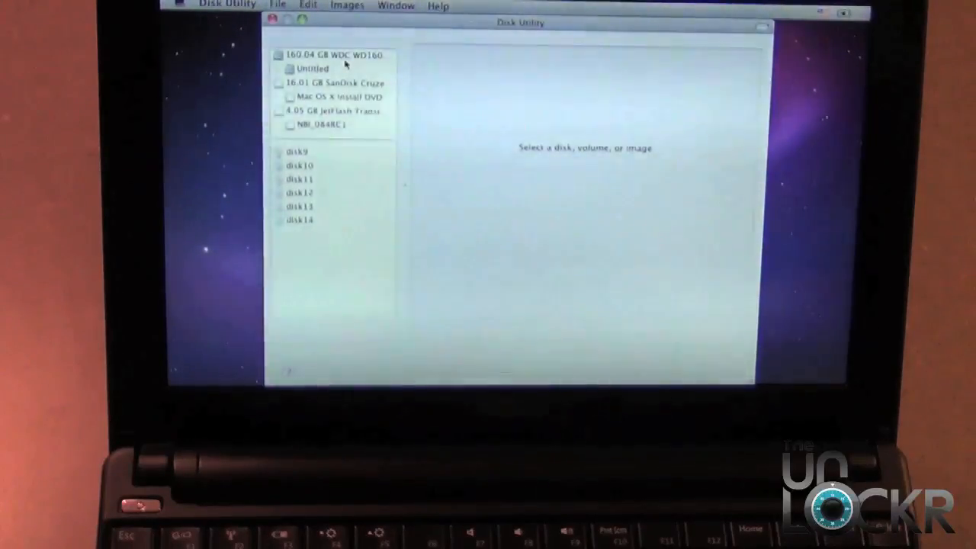
click(331, 54)
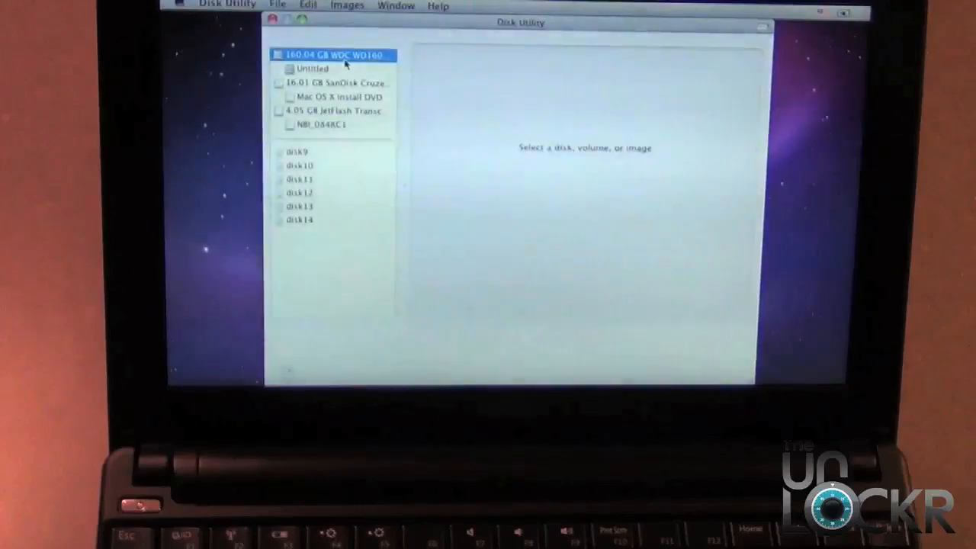
click(335, 55)
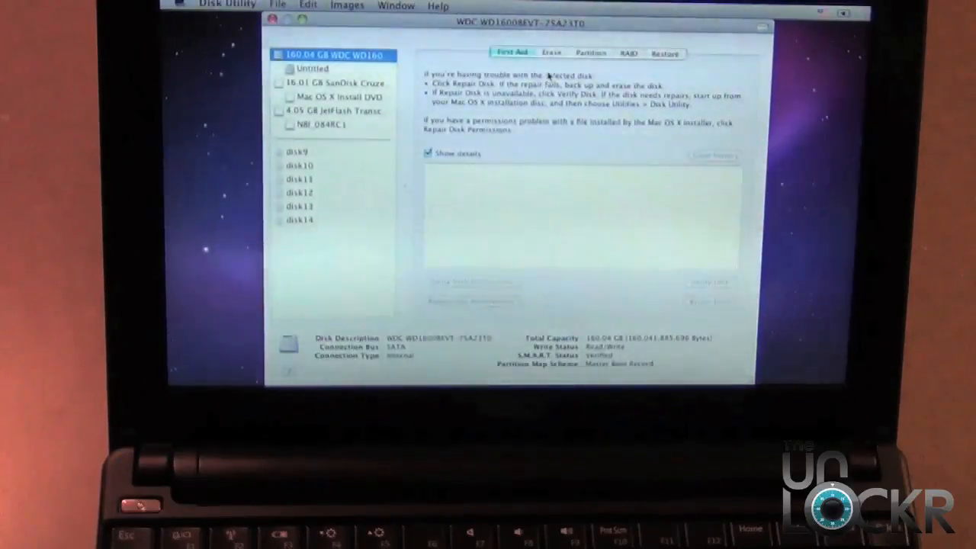
click(550, 53)
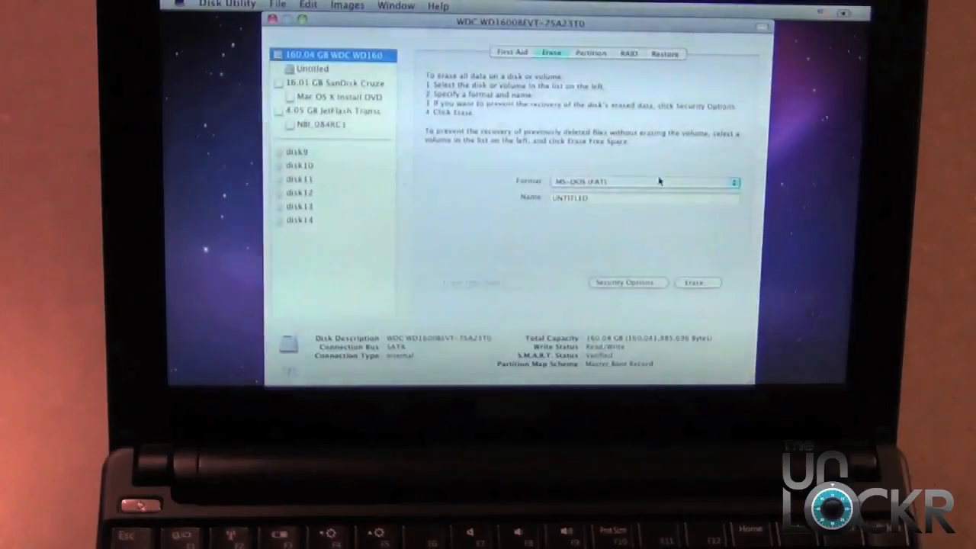
click(644, 182)
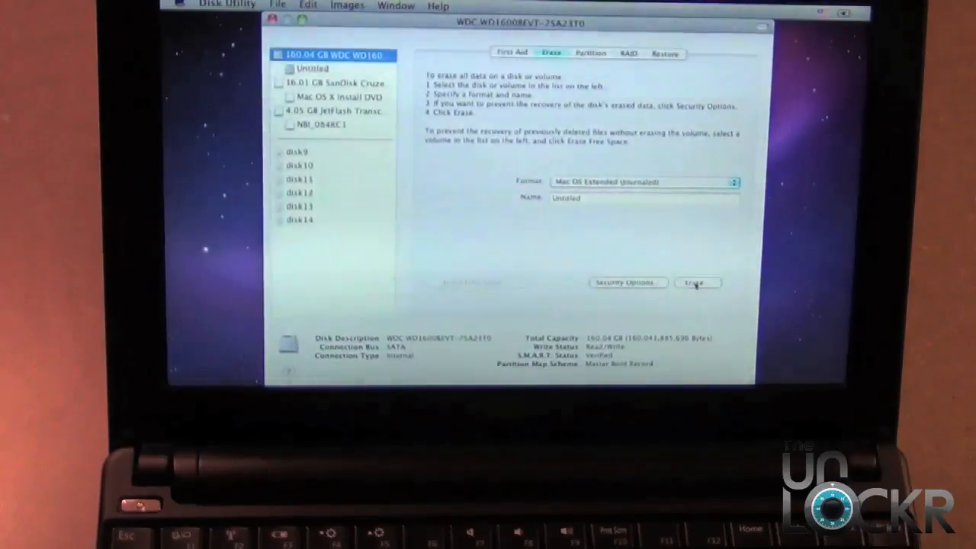
click(696, 283)
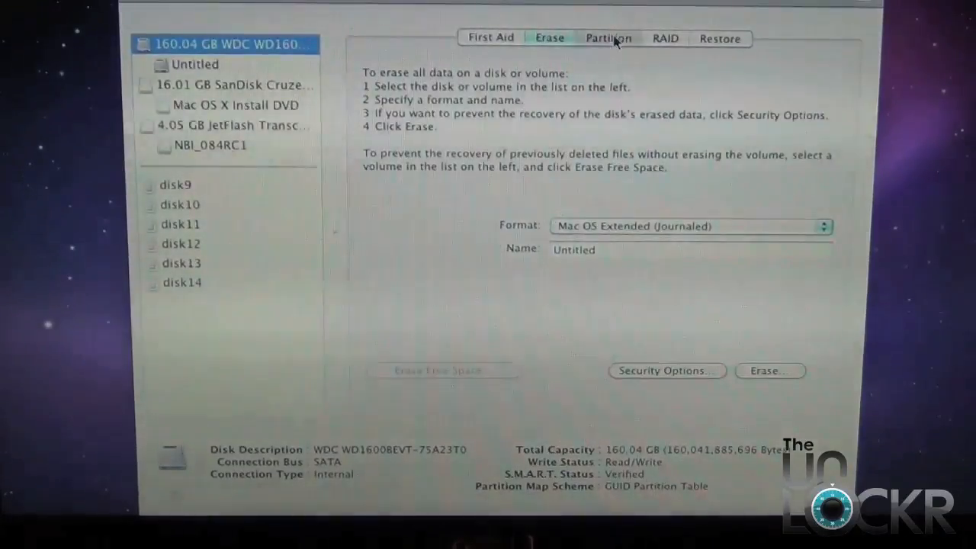
Partition the WDC drive as a single volume, Untitled 1, using a GUID Partition Table
click(608, 38)
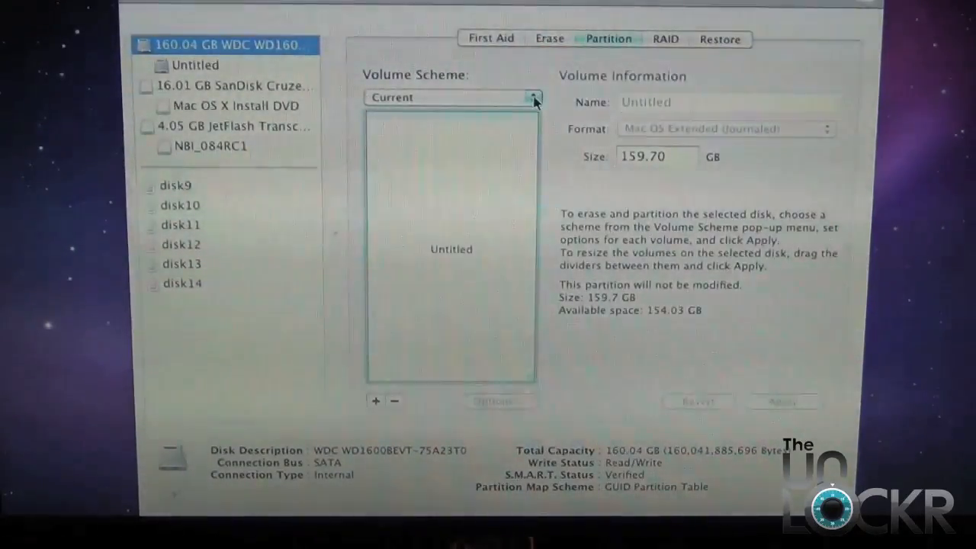
click(451, 97)
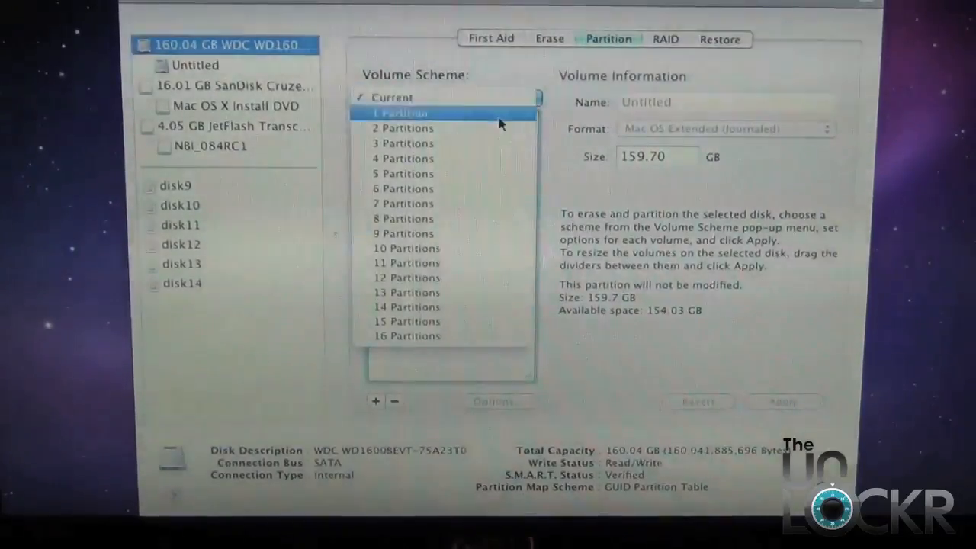
click(404, 113)
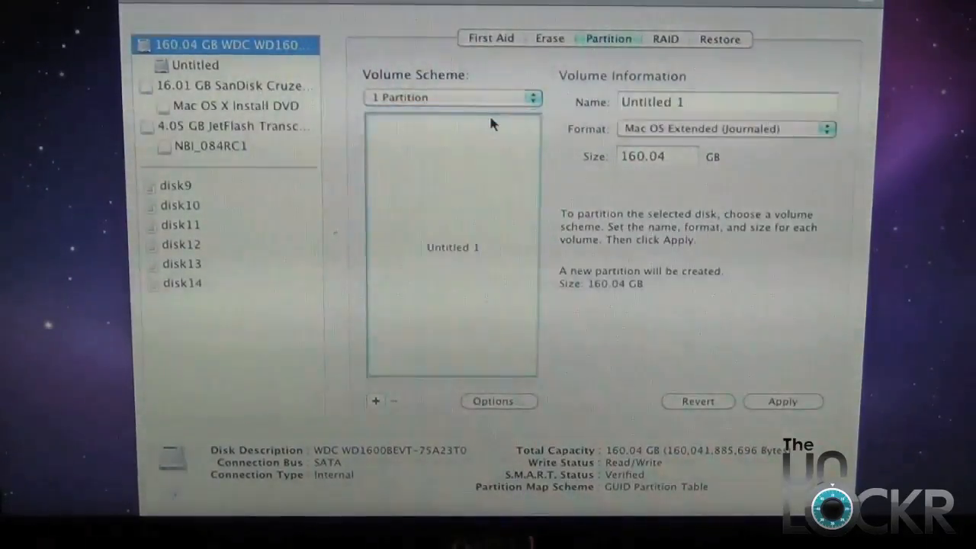
click(498, 400)
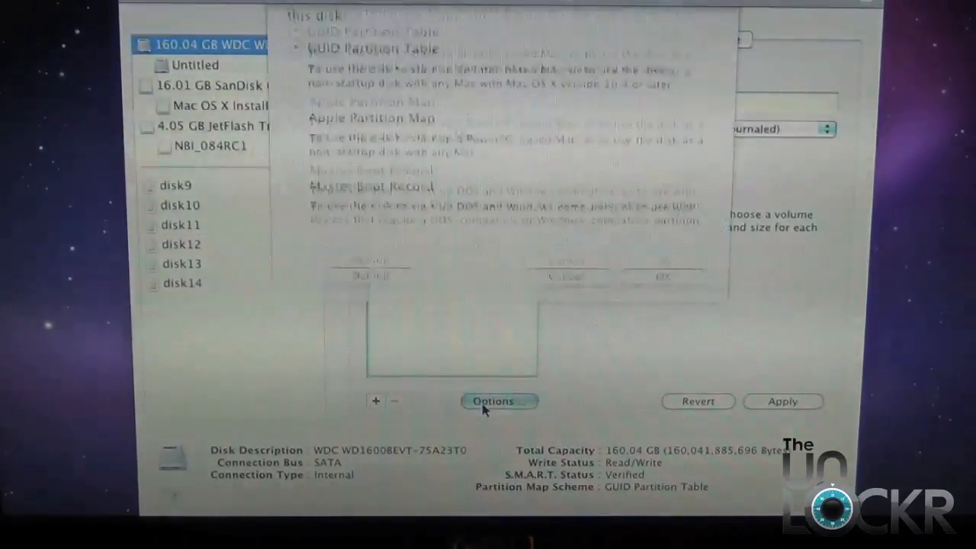
click(493, 400)
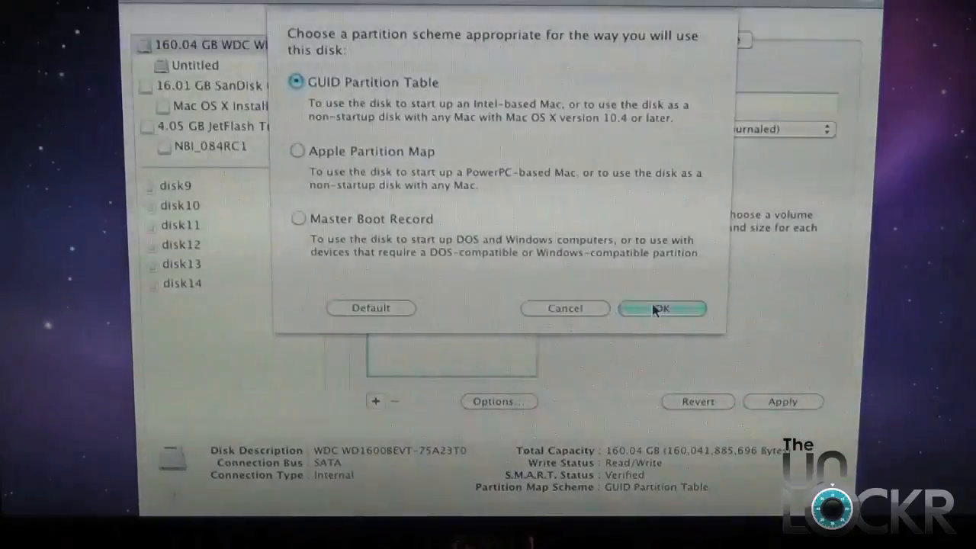
click(662, 308)
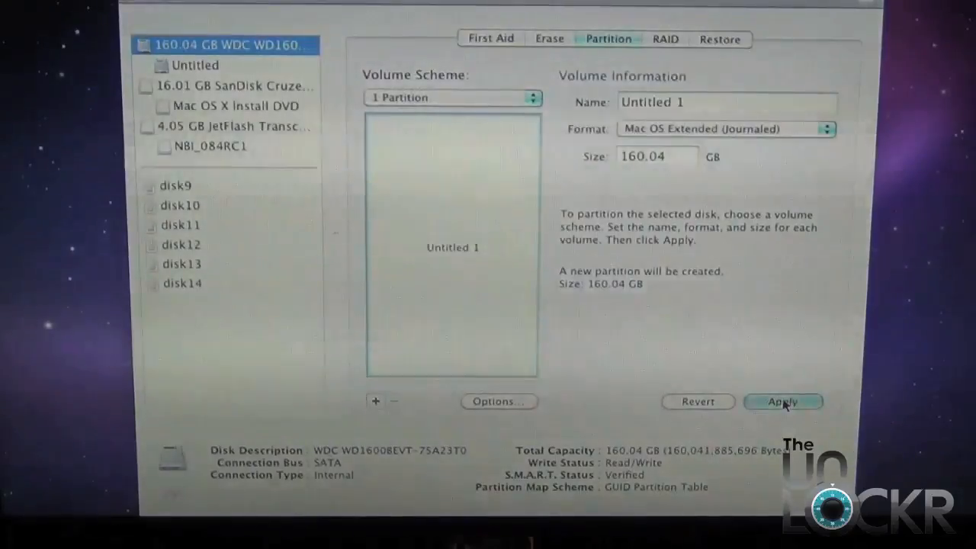
click(782, 401)
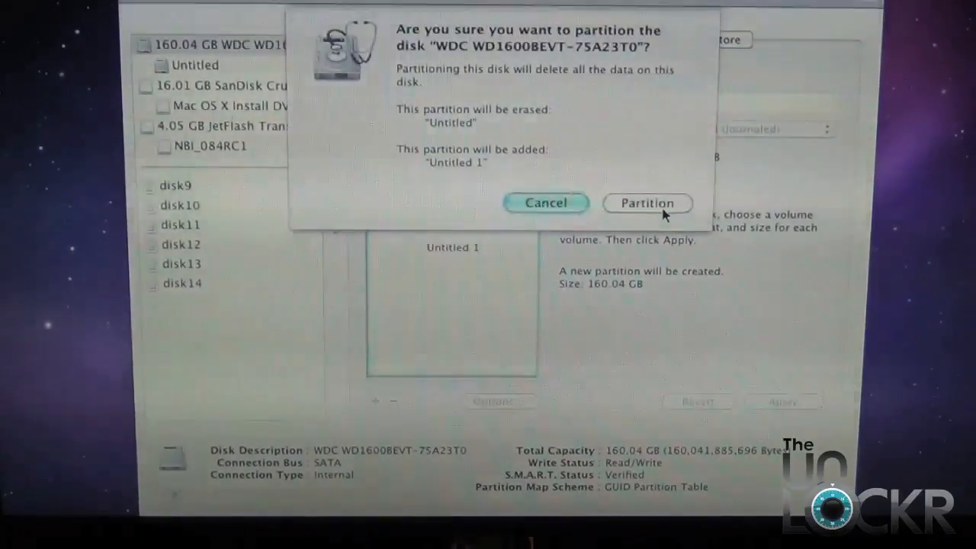
click(545, 202)
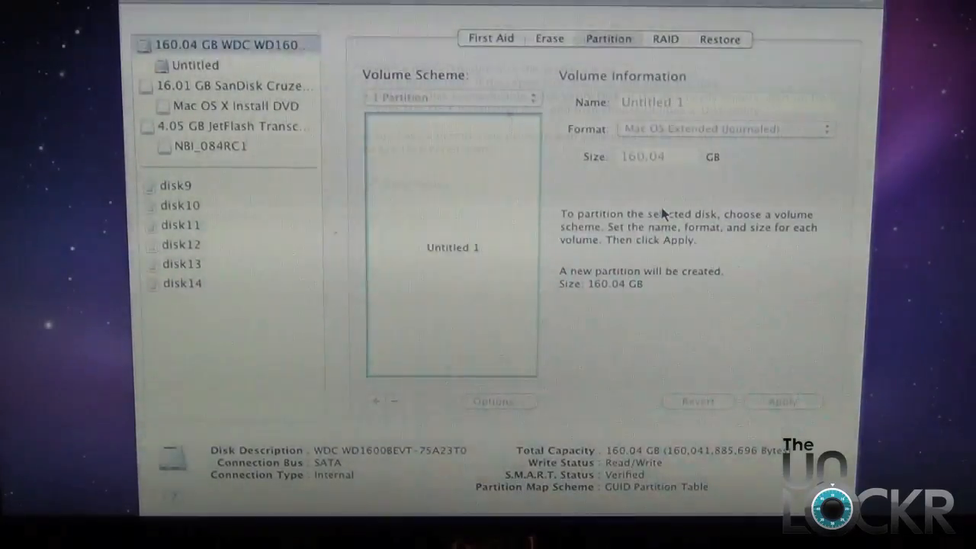
click(491, 38)
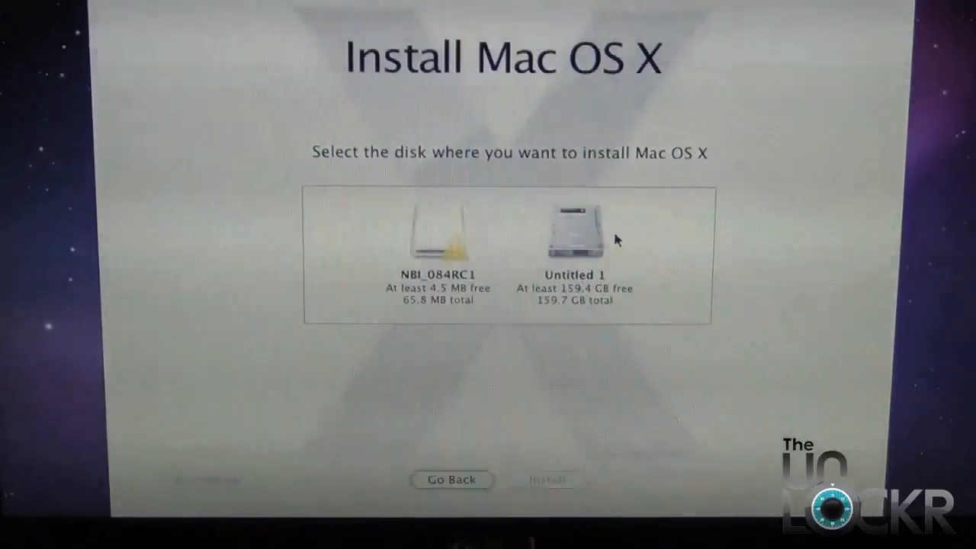
Choose Untitled 1 as the destination disk and begin installing Snow Leopard
click(574, 228)
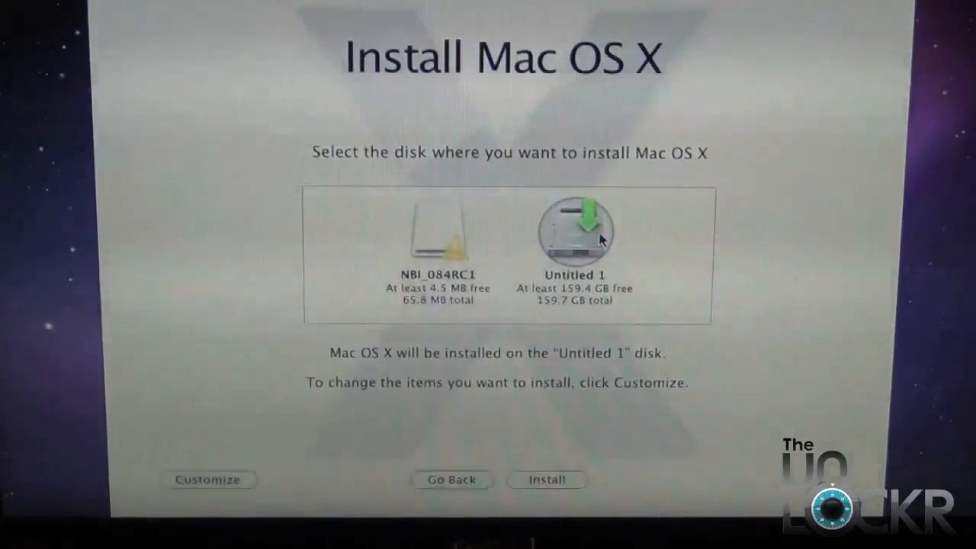
click(546, 480)
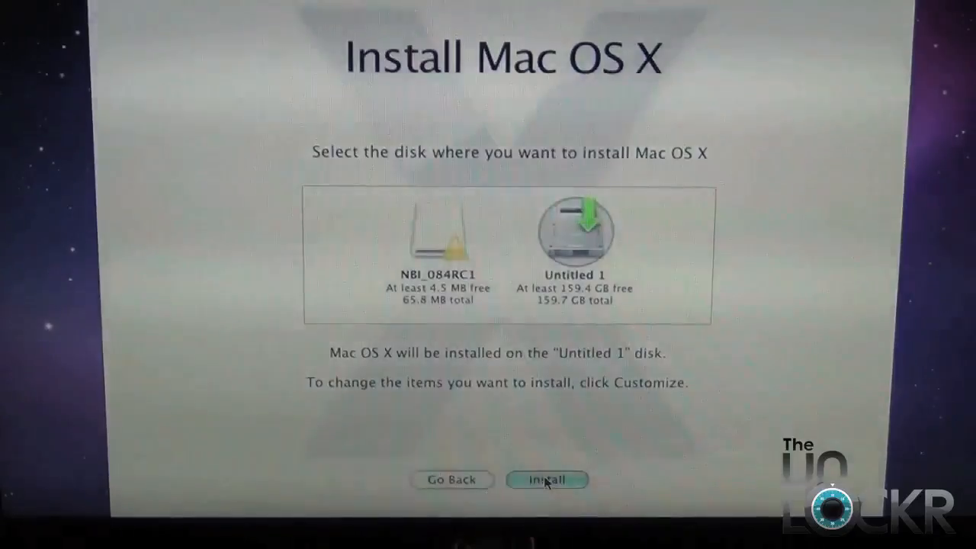
click(546, 479)
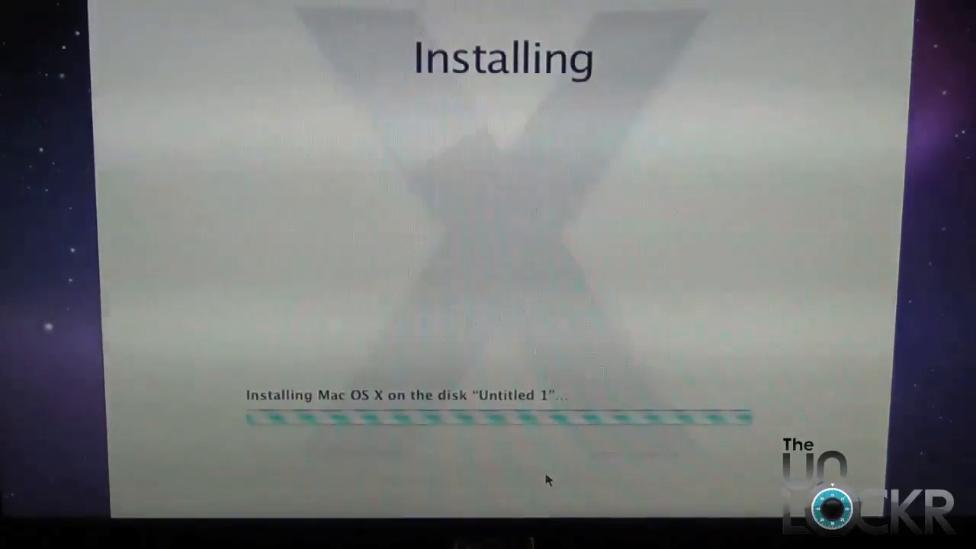